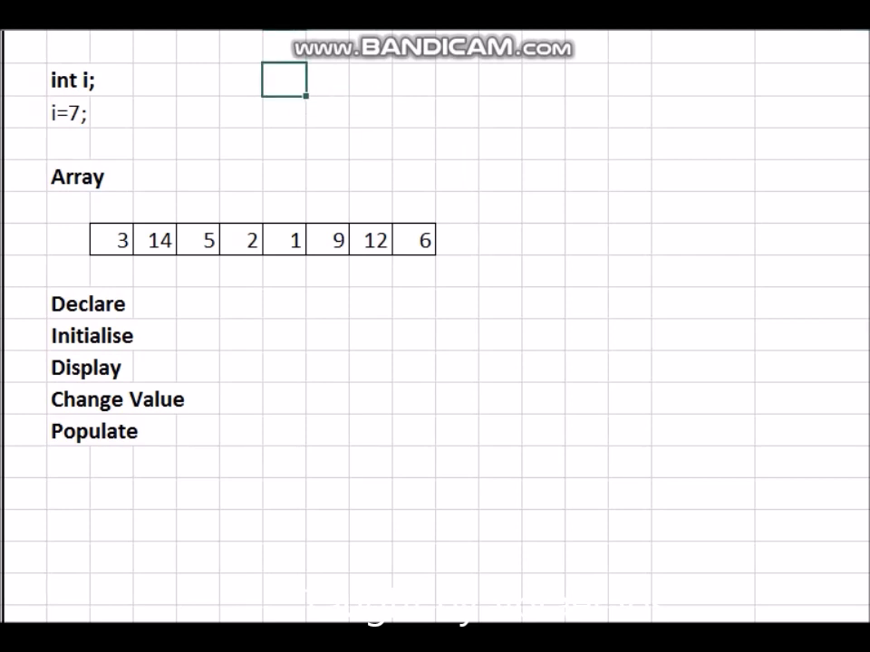
- Enter 7 in the cell beside int i;, then highlight cells along the array row
{"action": "type", "text": "7"}
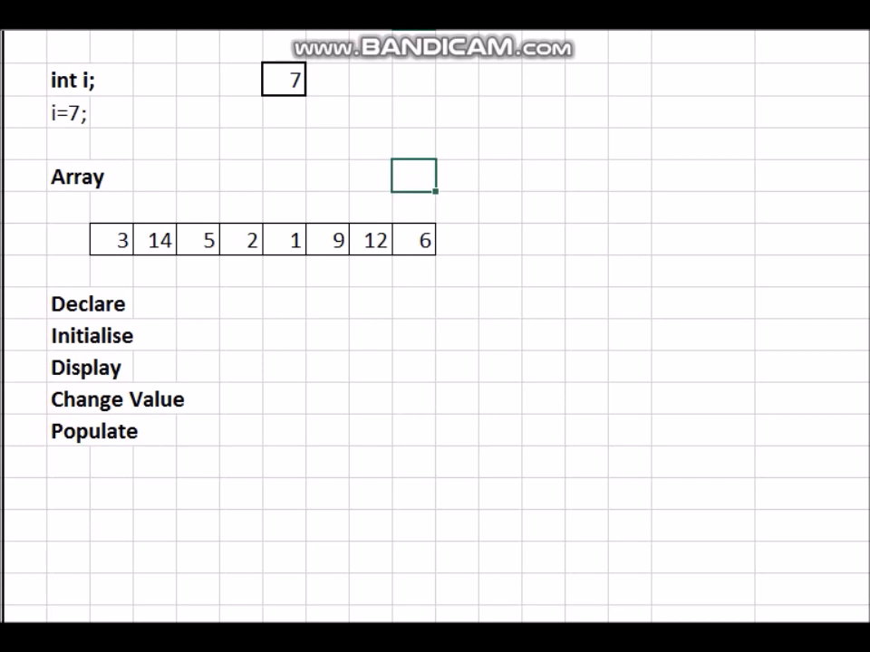
{"action": "left_click", "coordinate": [415, 239]}
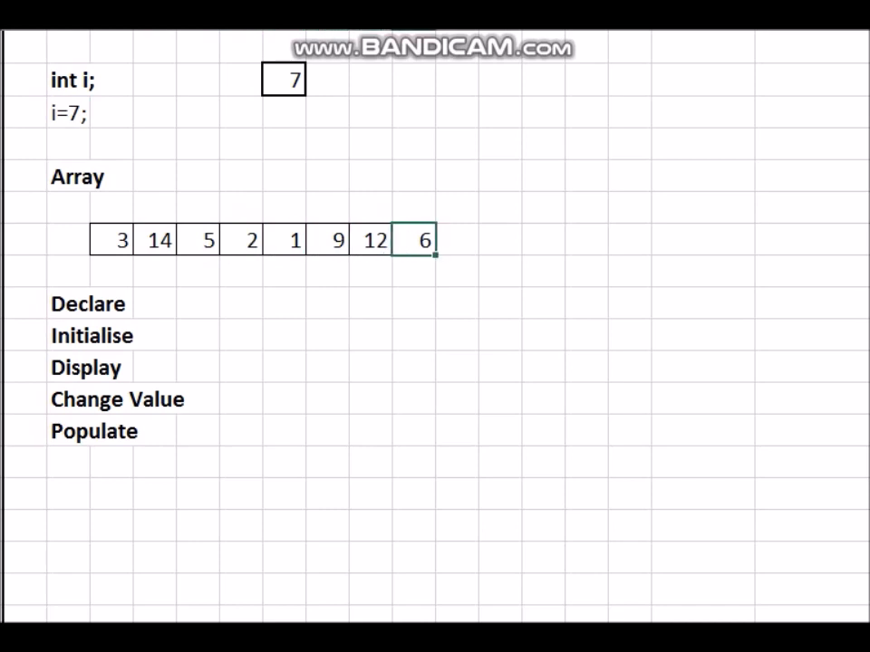
{"action": "left_click", "coordinate": [198, 239]}
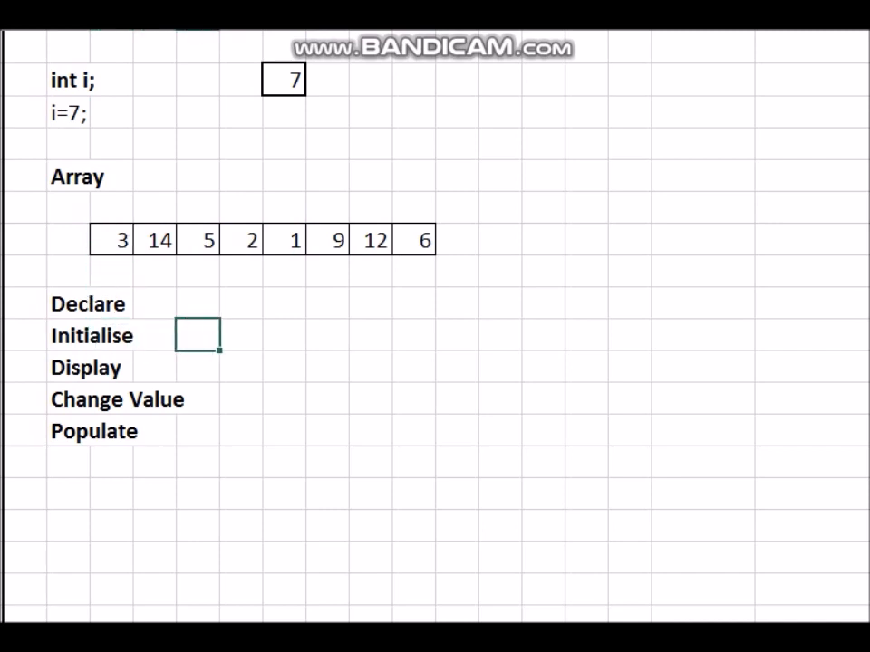
- Point out the Initialise, Display and Change Value rows and renumber the array boxes 1 to 8
{"action": "left_click", "coordinate": [196, 366]}
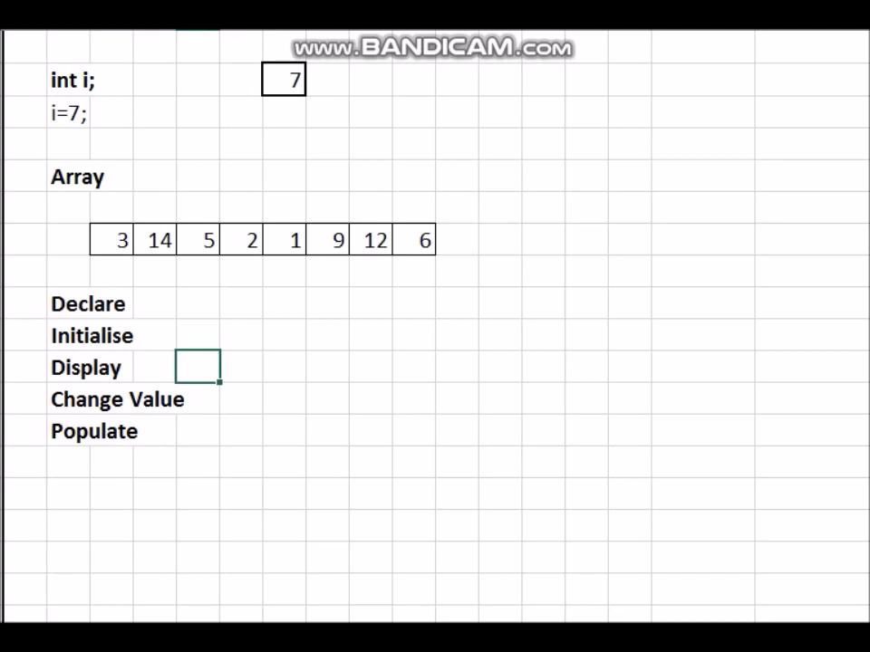
{"action": "left_click", "coordinate": [239, 393]}
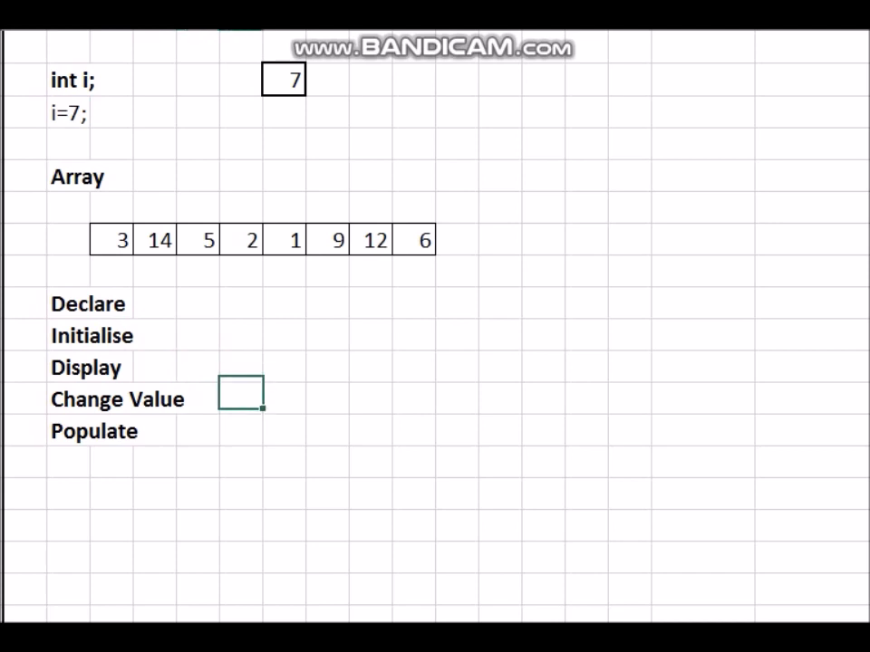
{"action": "left_click", "coordinate": [242, 239]}
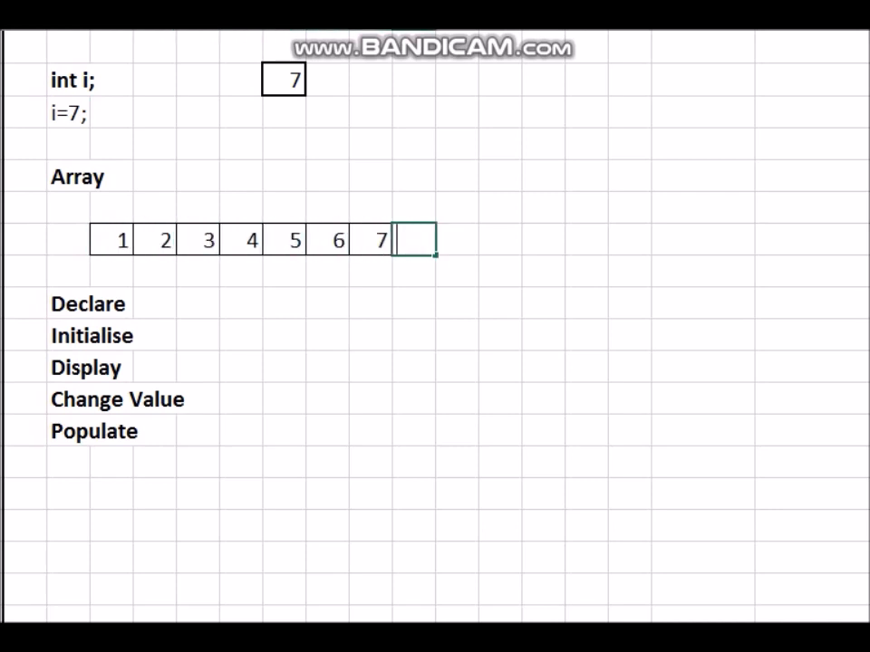
{"action": "type", "text": "8"}
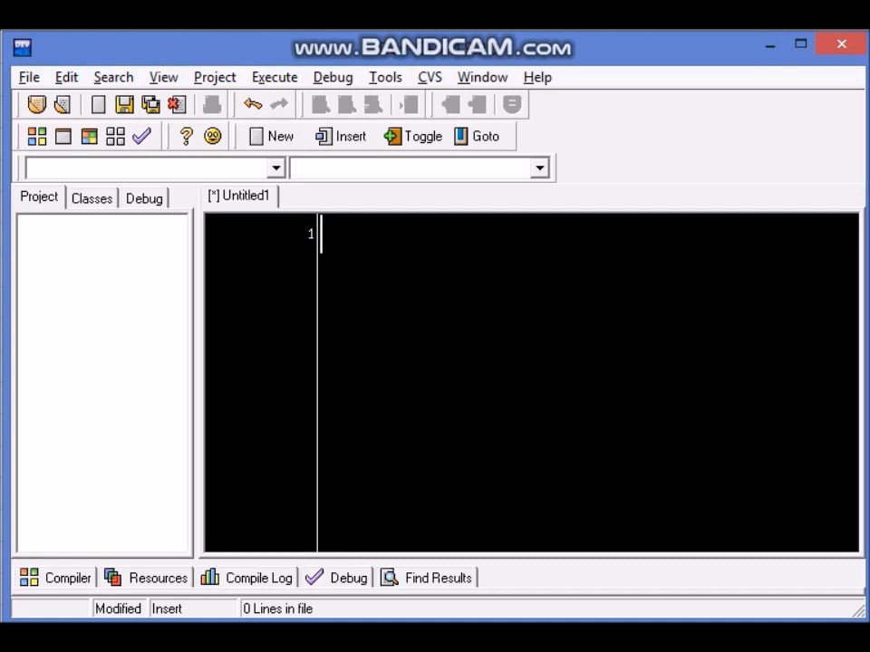
- Create a new source file and save it as array.c with the C source files type
{"action": "left_click", "coordinate": [29, 76]}
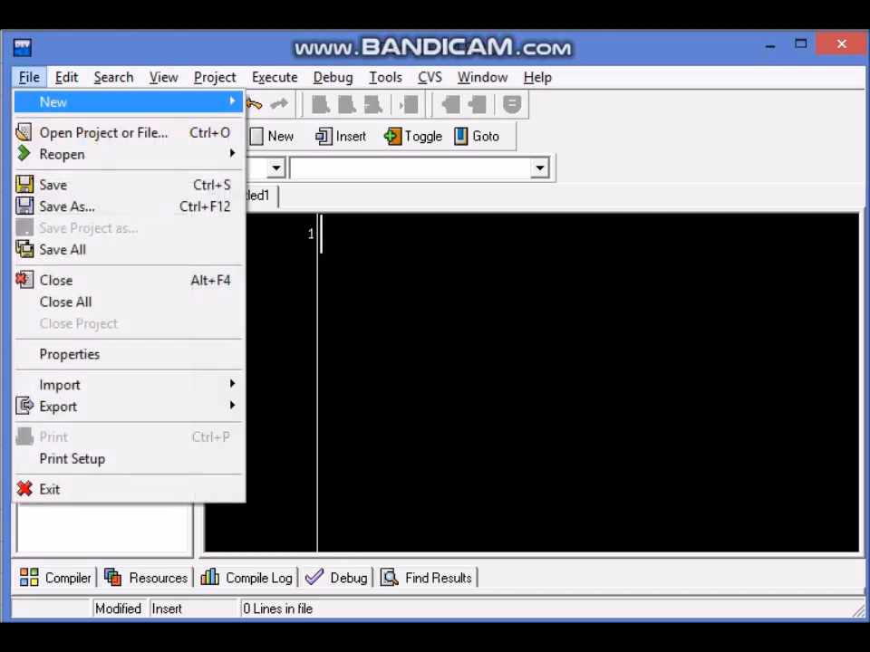
{"action": "left_click", "coordinate": [55, 102]}
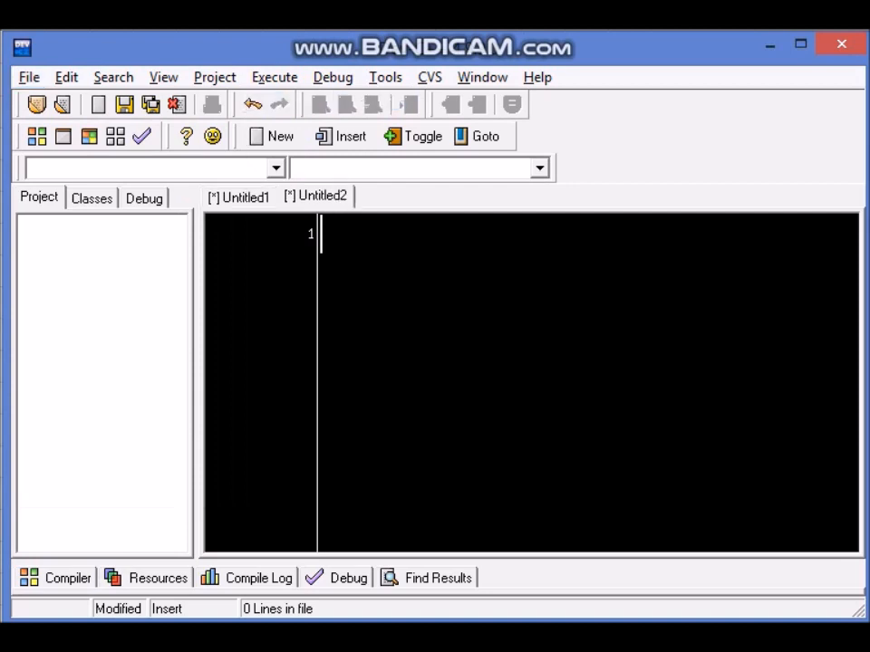
{"action": "left_click", "coordinate": [29, 76]}
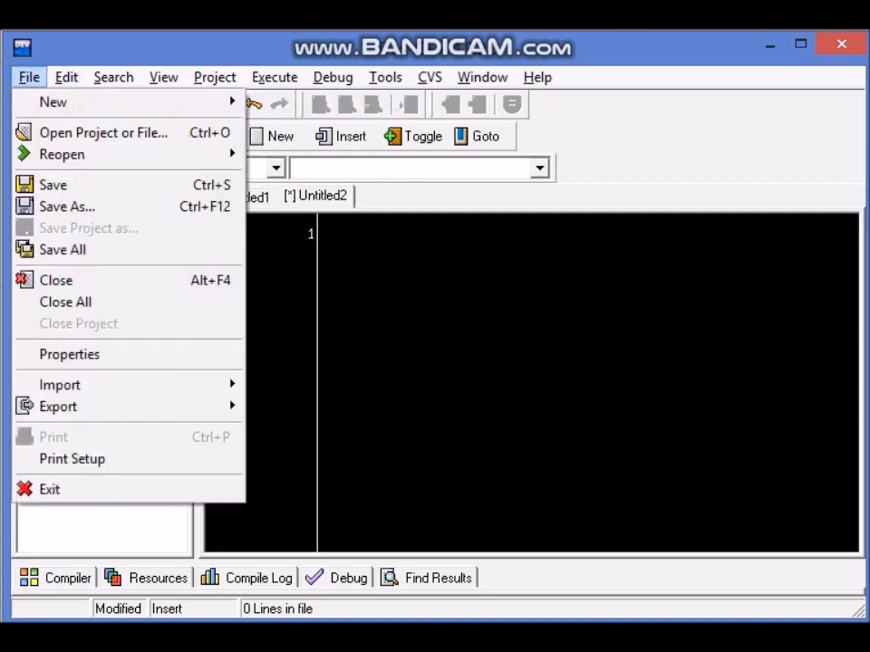
{"action": "left_click", "coordinate": [67, 206]}
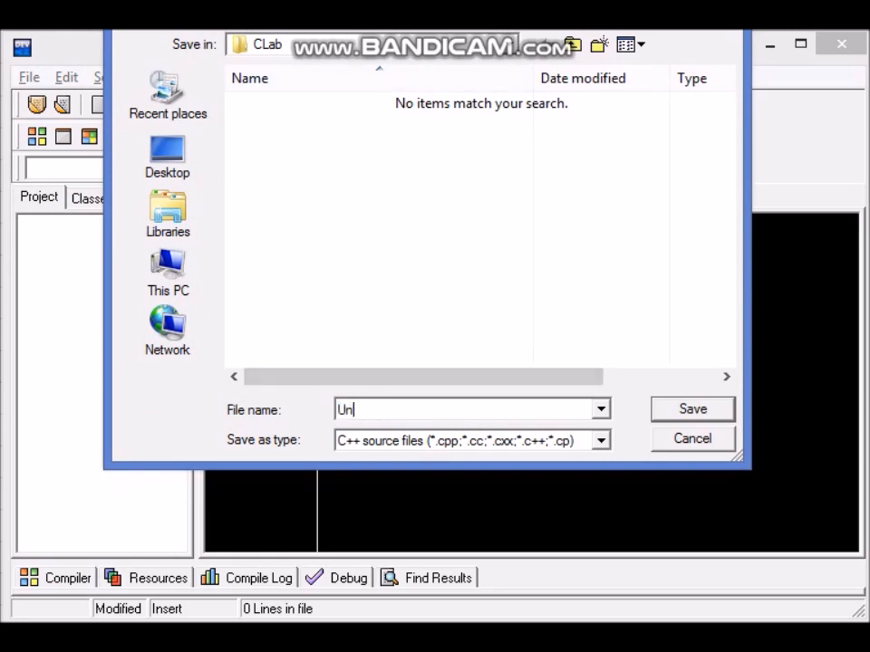
{"action": "type", "text": "array"}
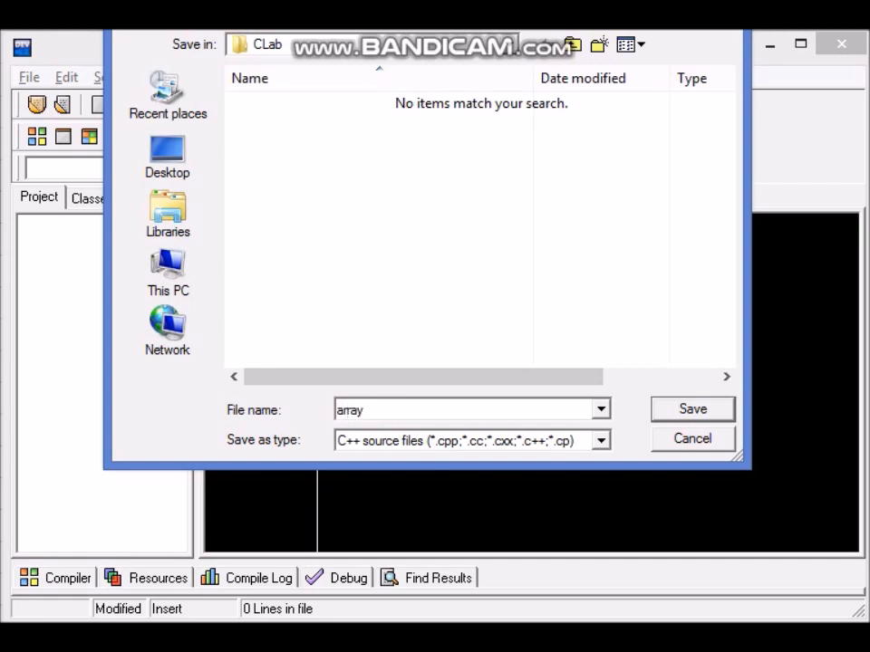
{"action": "left_click", "coordinate": [600, 441]}
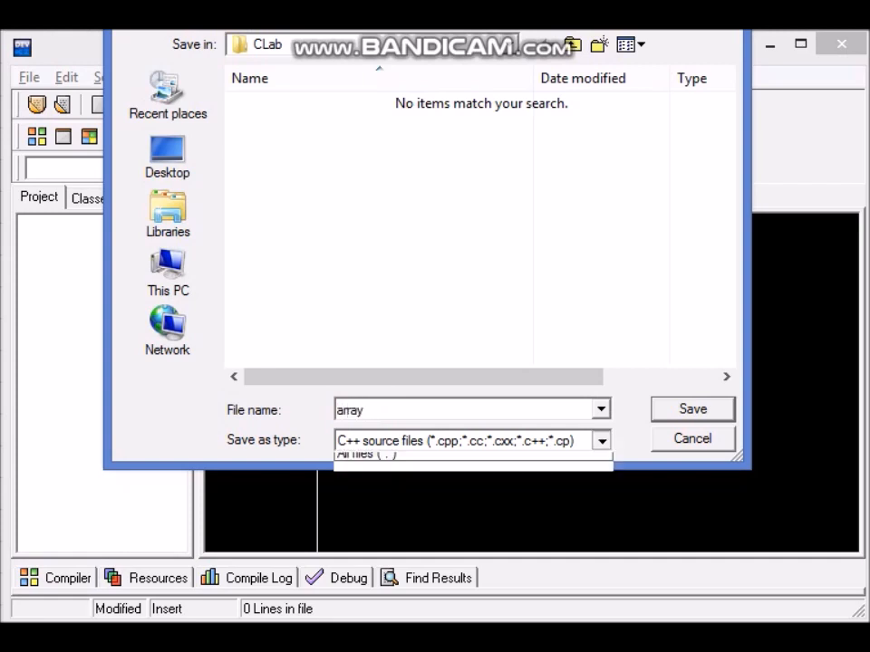
{"action": "left_click", "coordinate": [462, 453]}
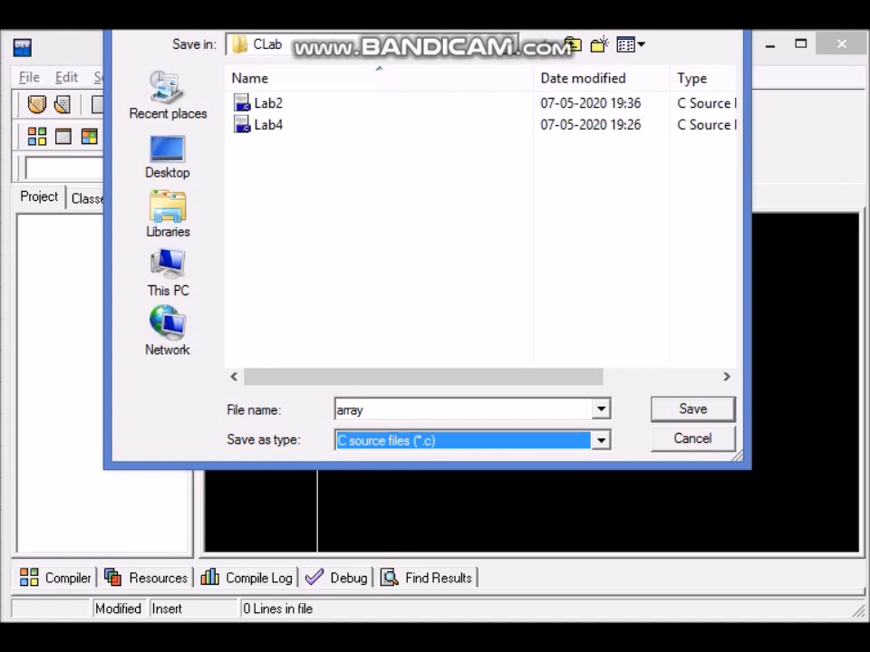
{"action": "left_click", "coordinate": [692, 409]}
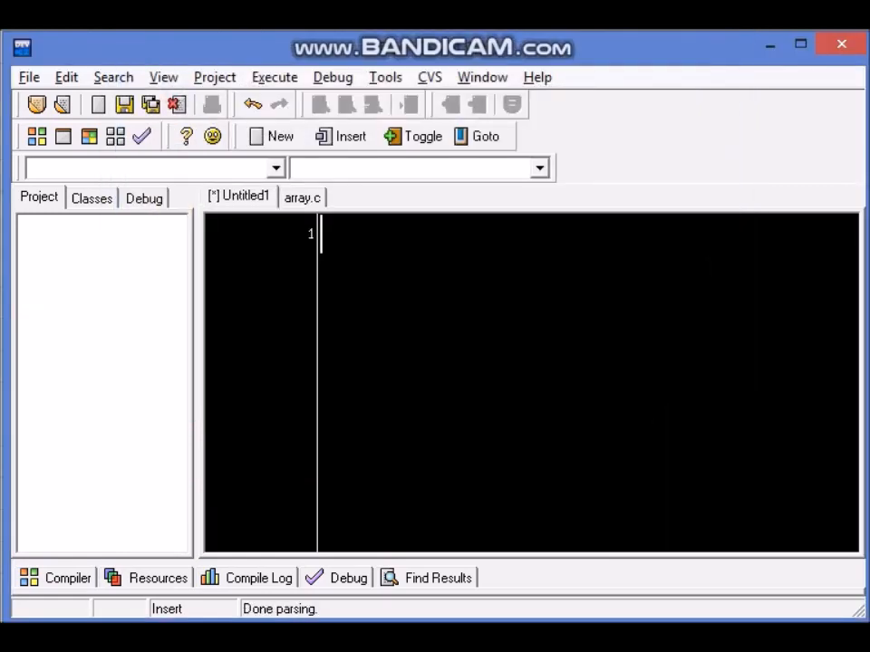
- Close the extra Untitled1 file, discarding it without saving
{"action": "left_click", "coordinate": [29, 76]}
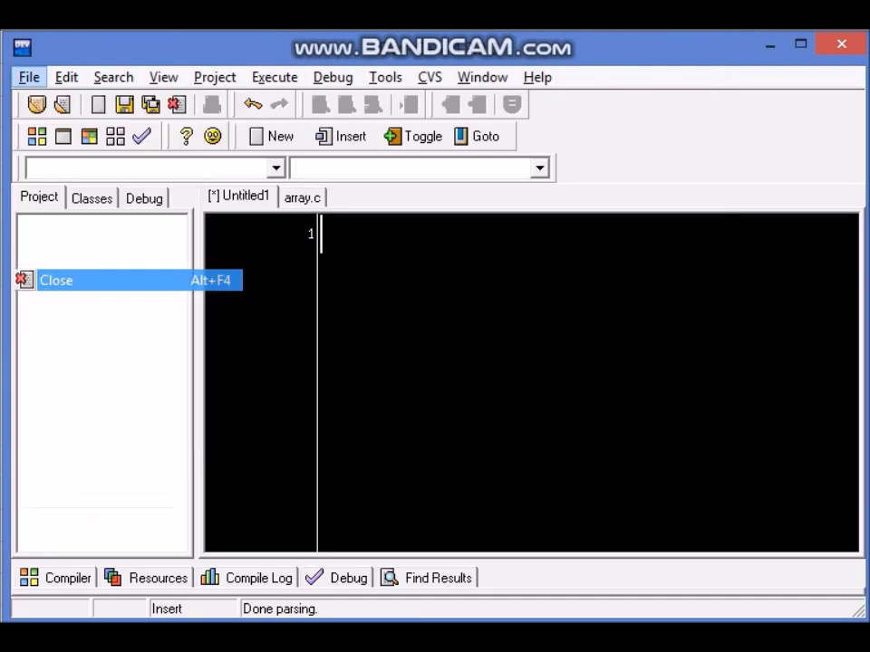
{"action": "left_click", "coordinate": [56, 280]}
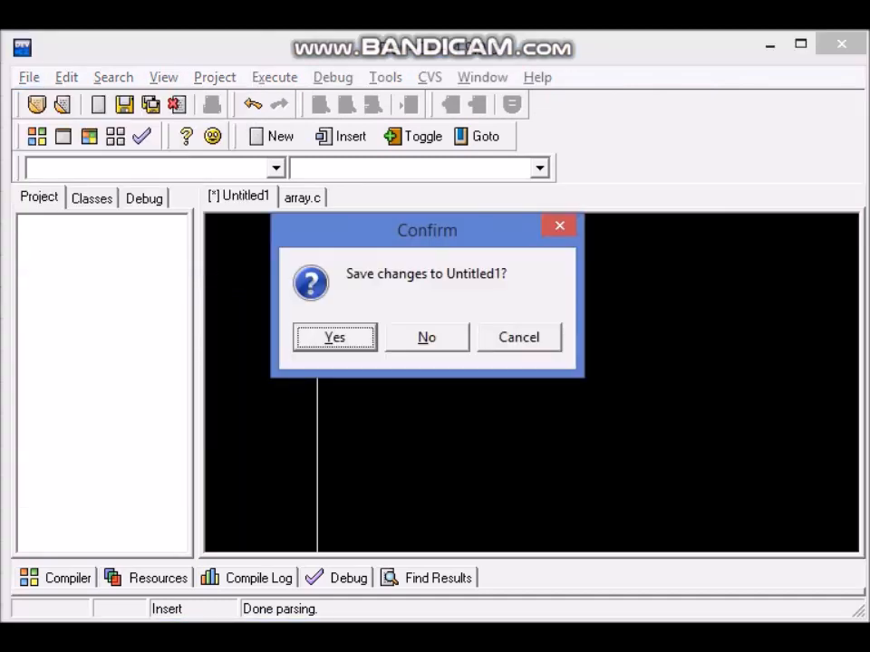
{"action": "left_click", "coordinate": [426, 335]}
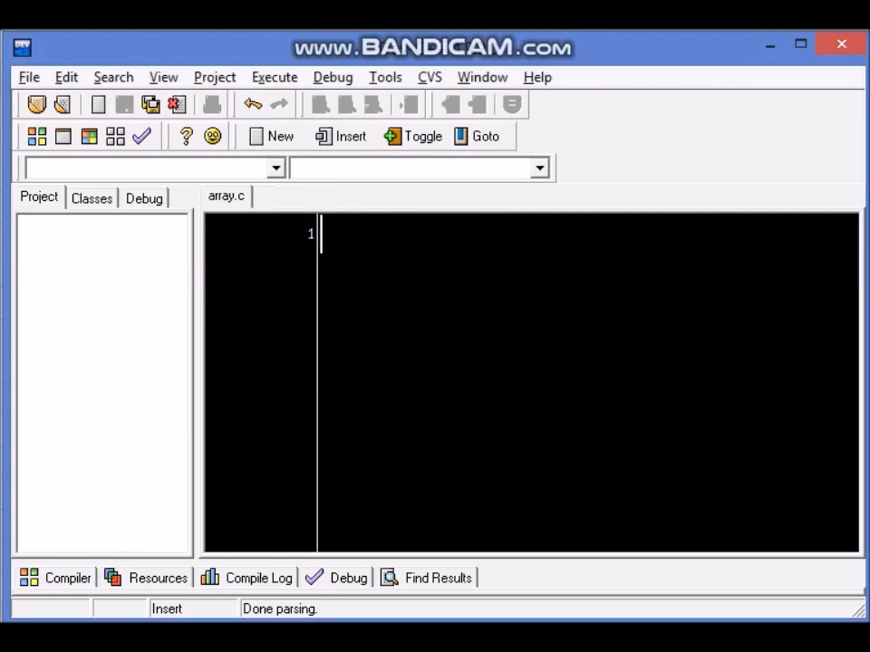
- Write #include<stdio.h> and a void main() function with its opening brace
{"action": "type", "text": "#incl"}
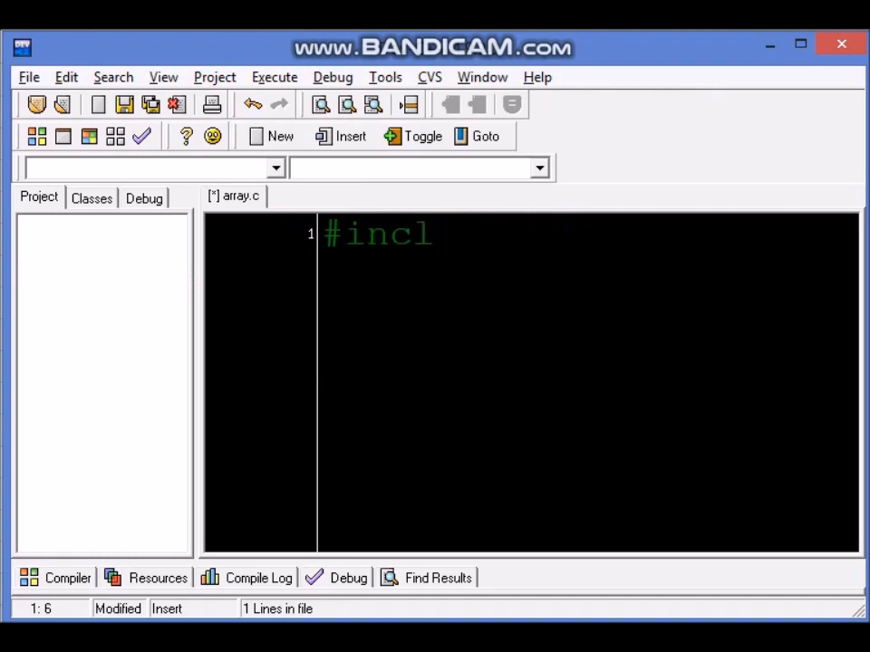
{"action": "type", "text": "ude<st"}
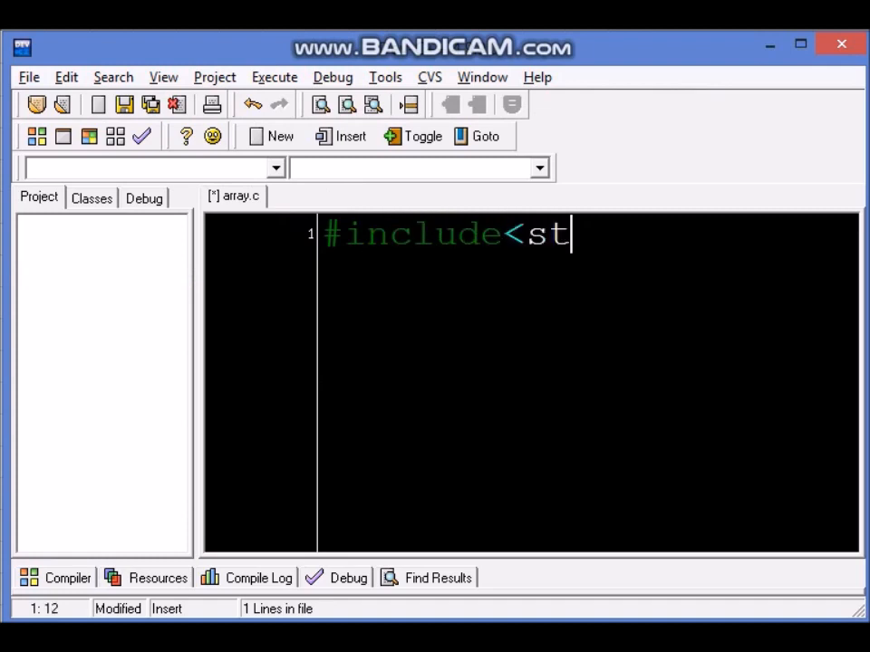
{"action": "type", "text": "dio.h>"}
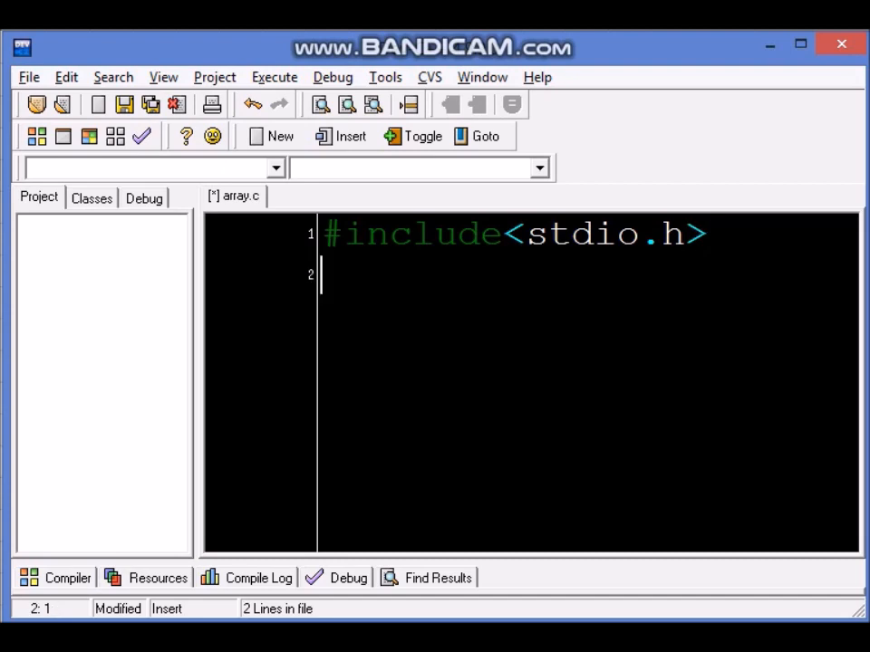
{"action": "type", "text": "Void m"}
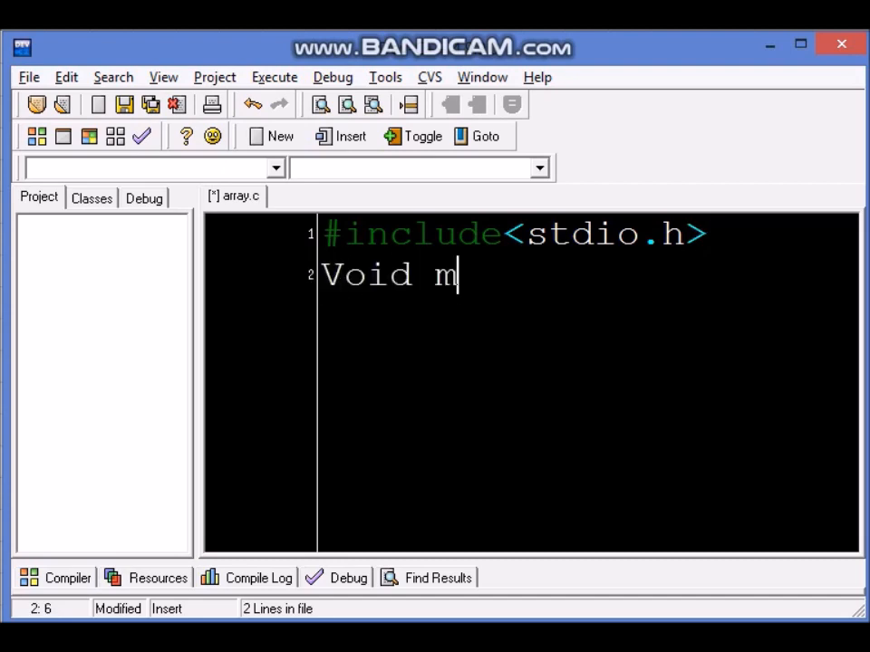
{"action": "type", "text": "ain()"}
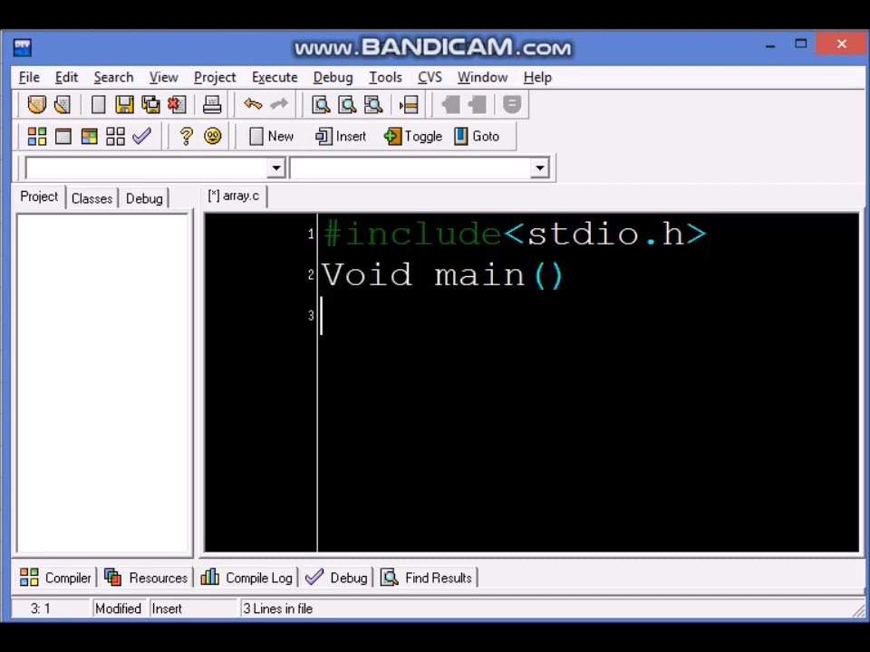
{"action": "type", "text": "{"}
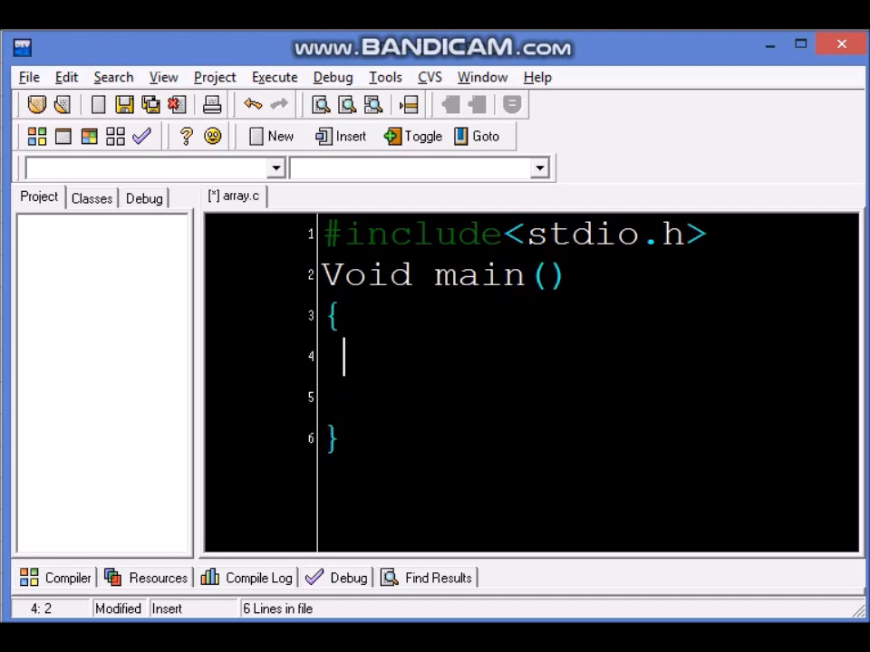
- Declare the ten-element integer array int arr[10]; inside main
{"action": "type", "text": "a"}
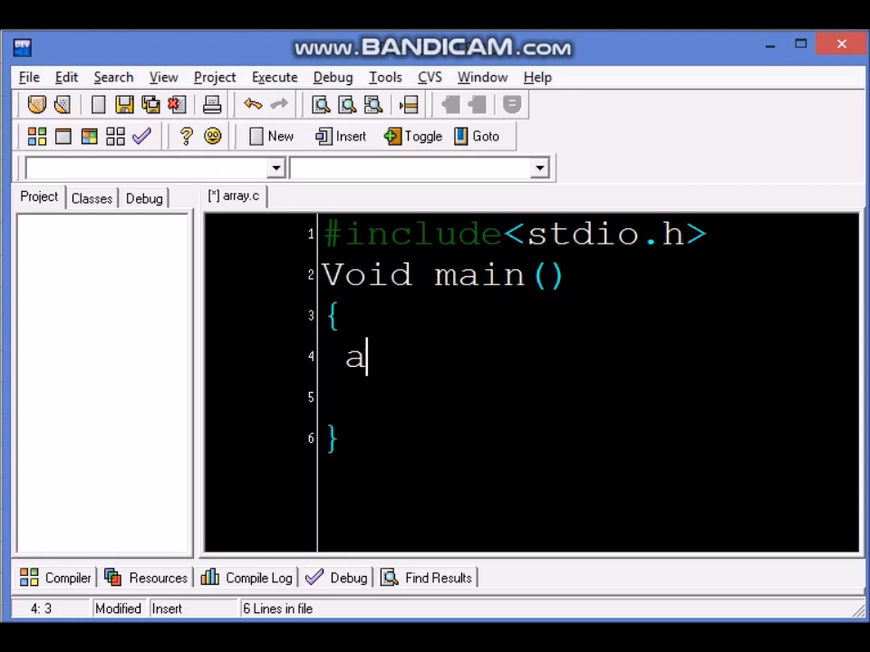
{"action": "type", "text": "int"}
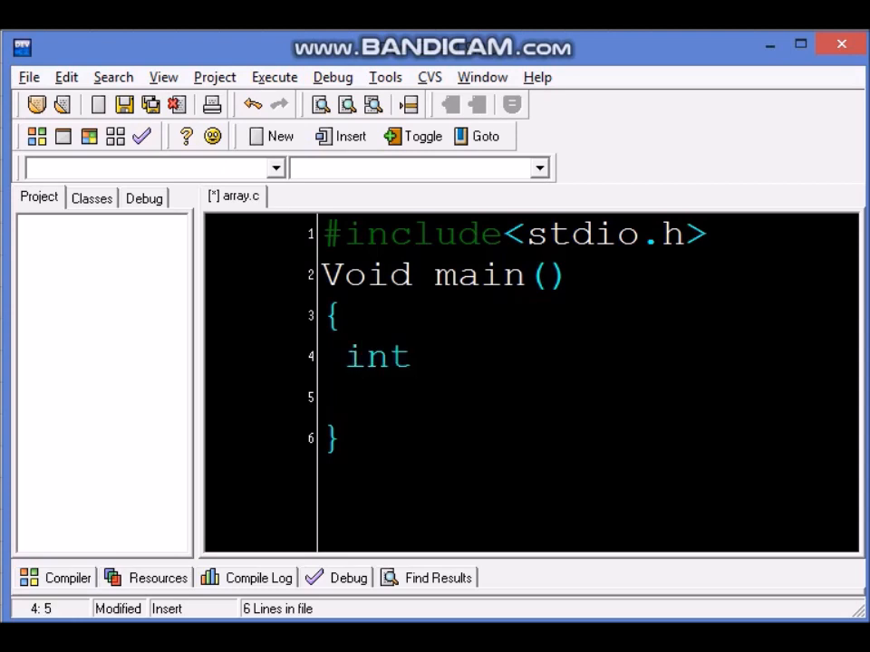
{"action": "type", "text": "arr"}
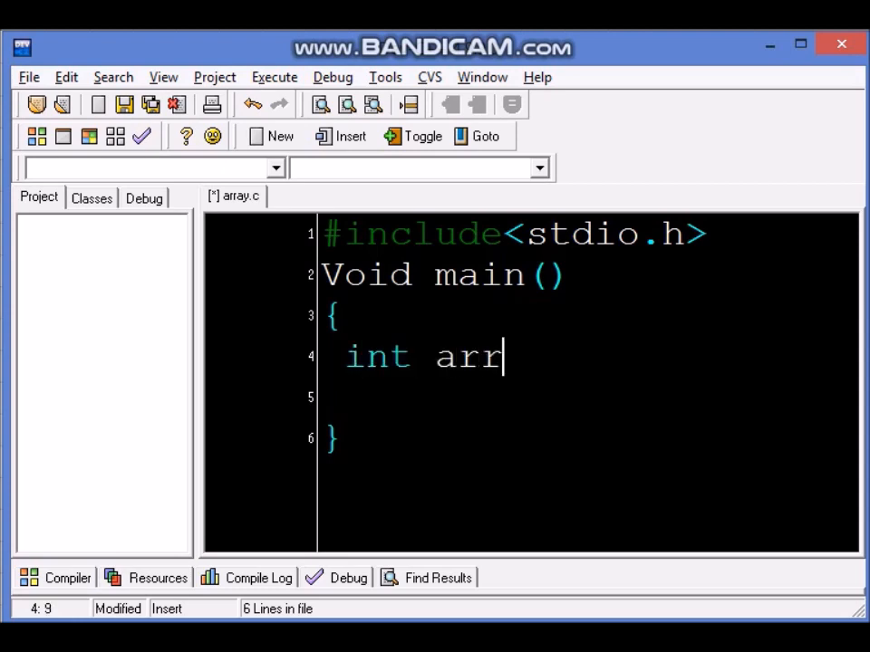
{"action": "type", "text": "["}
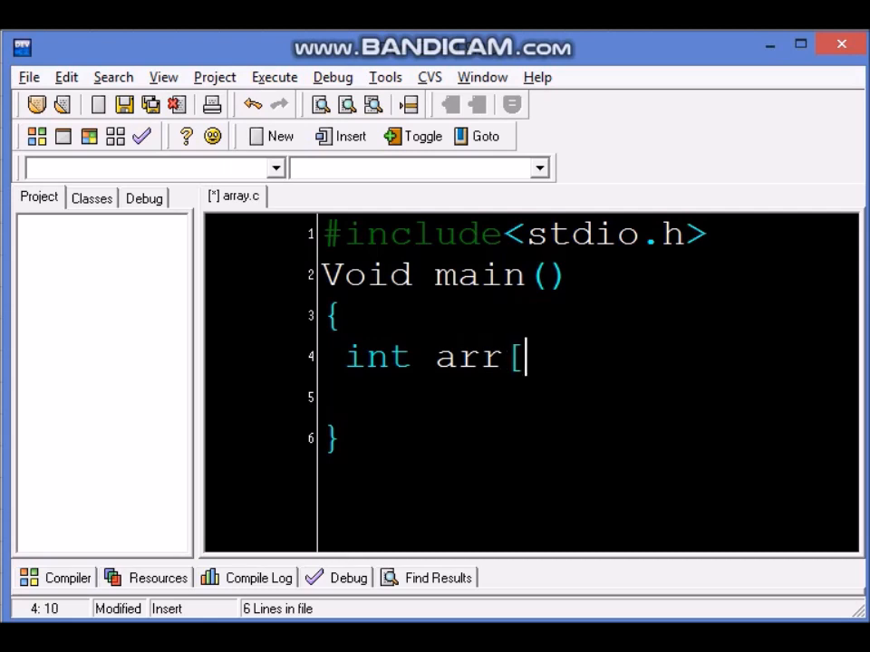
{"action": "type", "text": "10]"}
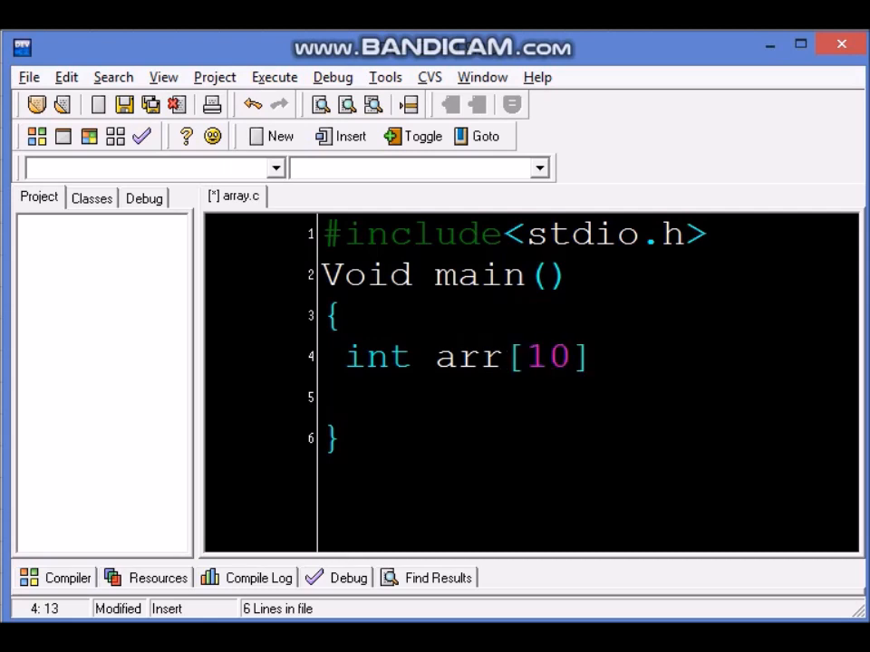
{"action": "type", "text": ";"}
{"action": "left_click", "coordinate": [449, 274]}
{"action": "type", "text": "v"}
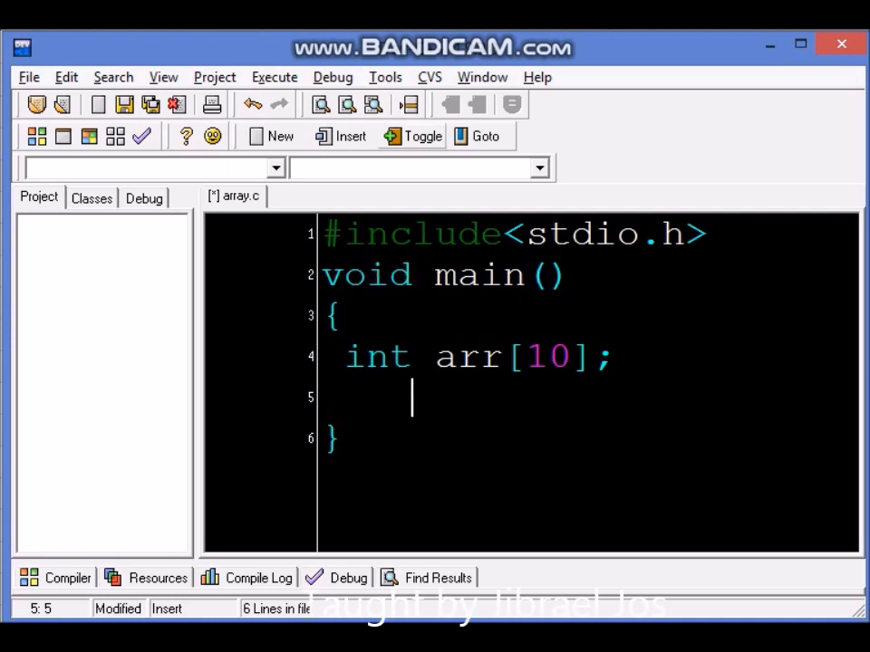
- Pick a smaller editor font size in Editor Options' Display settings
{"action": "left_click", "coordinate": [334, 76]}
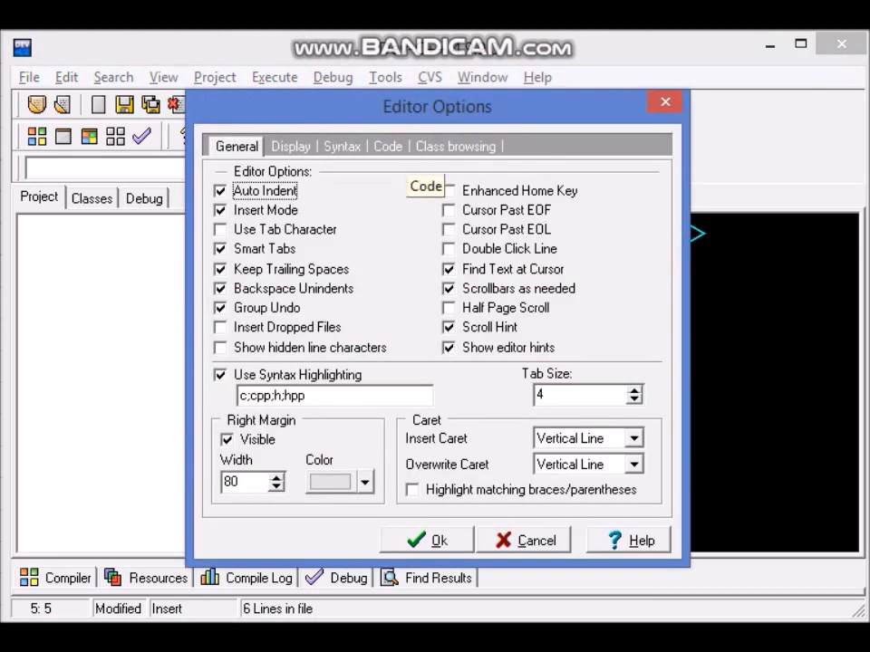
{"action": "left_click", "coordinate": [290, 145]}
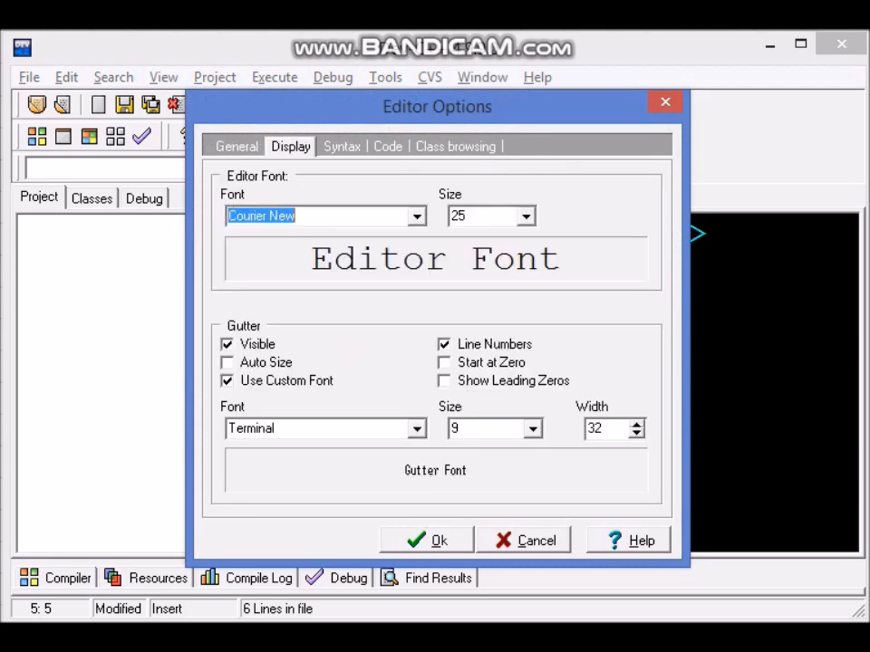
{"action": "left_click", "coordinate": [525, 215]}
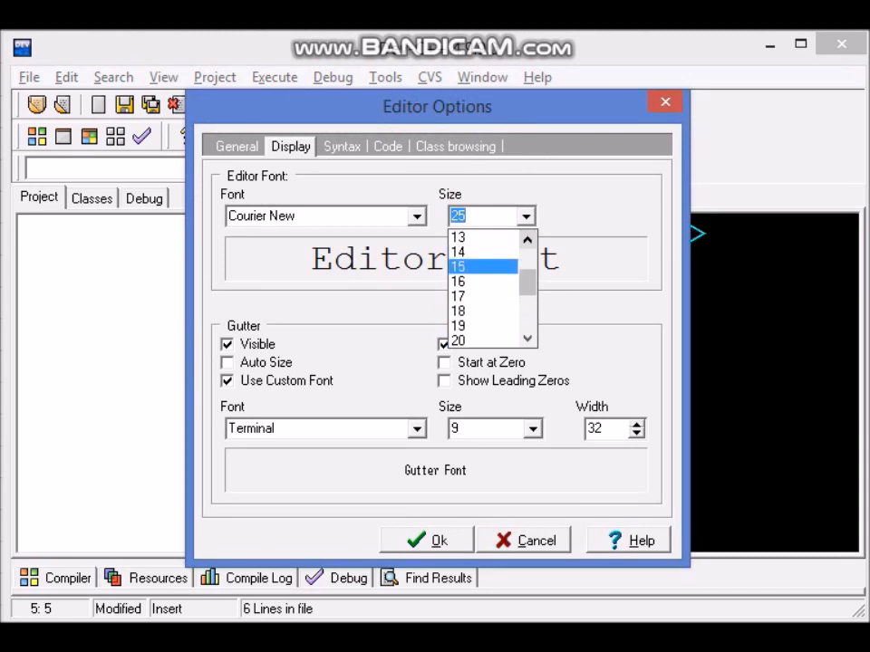
{"action": "left_click", "coordinate": [457, 250]}
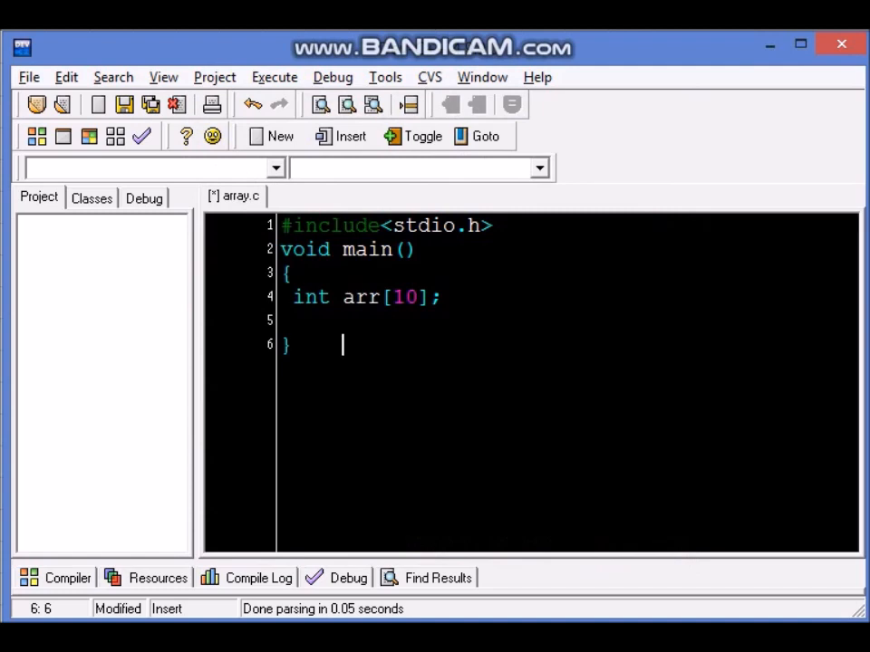
- Remove the fixed size 10 from arr[] and begin an initializer with ={
{"action": "left_click", "coordinate": [453, 297]}
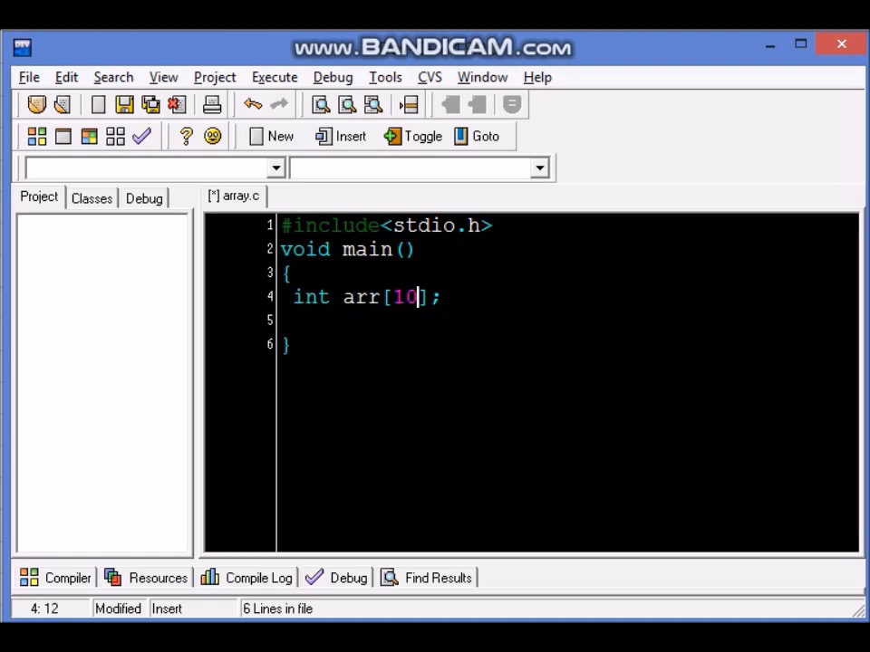
{"action": "key", "text": "BackSpace"}
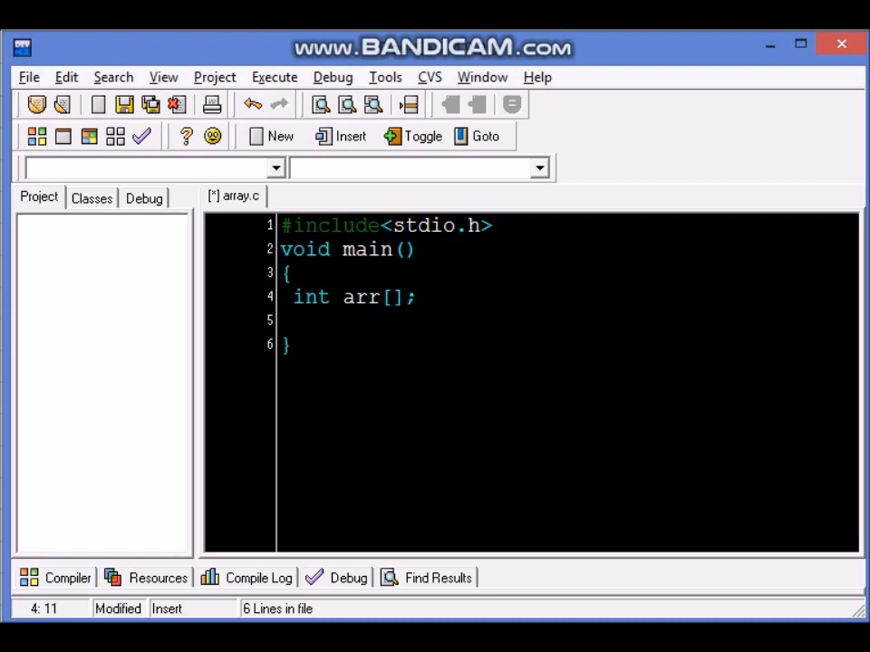
{"action": "type", "text": "=\""}
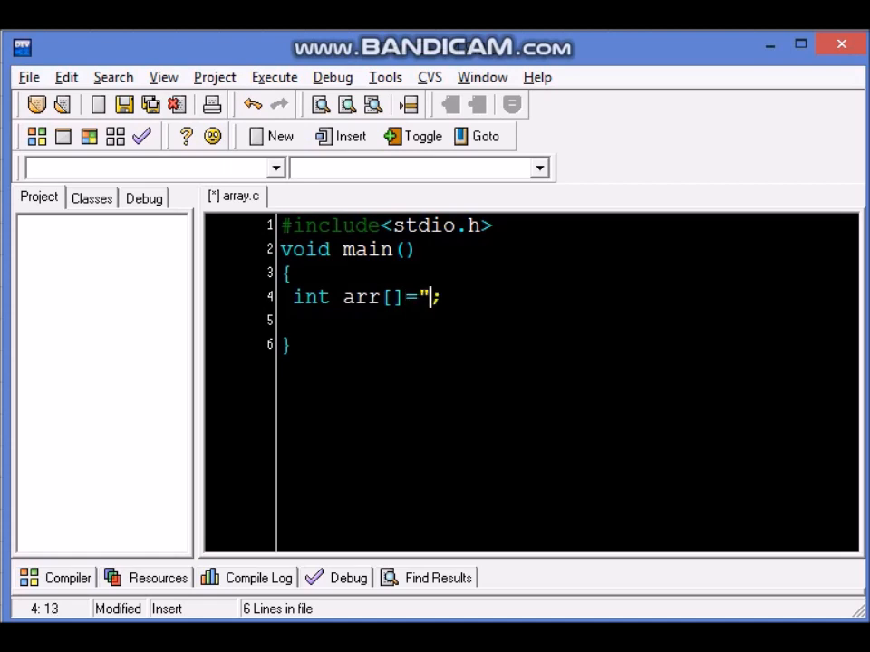
{"action": "key", "text": "BackSpace"}
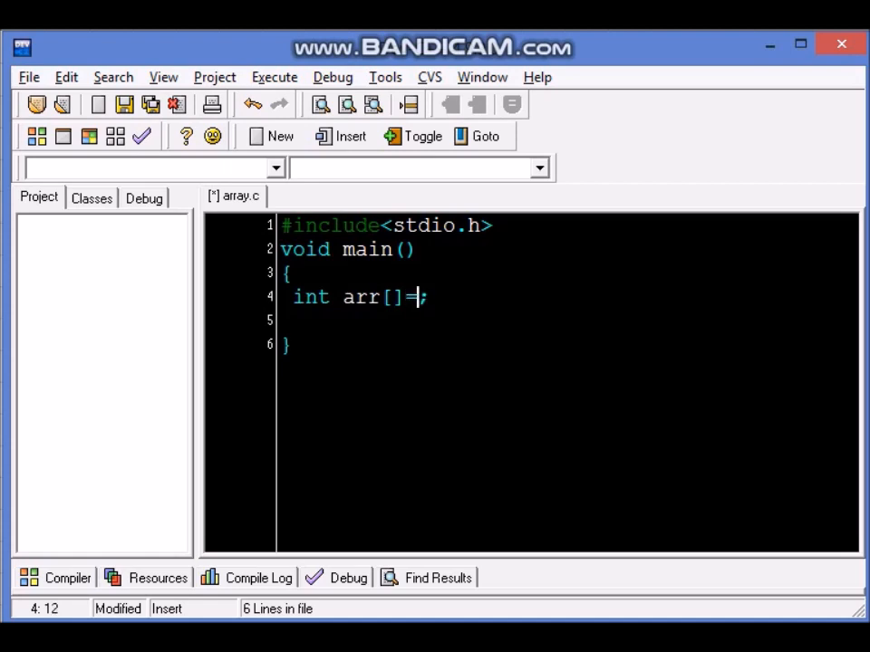
{"action": "type", "text": "{"}
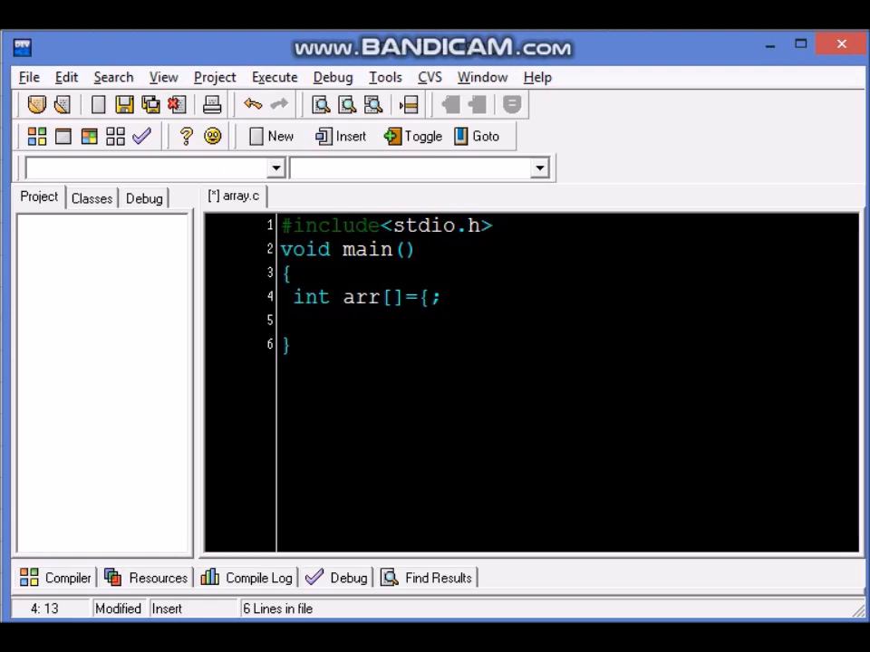
- Fill the initializer with the values 2,5,3,7,6,1,9,4,0 and close the brace
{"action": "type", "text": "2,"}
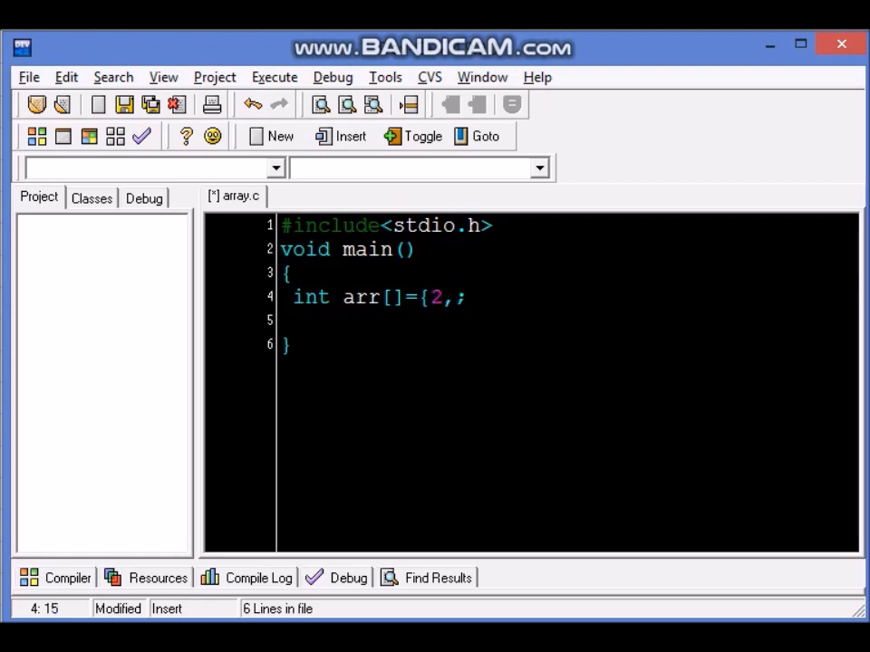
{"action": "type", "text": "5,3"}
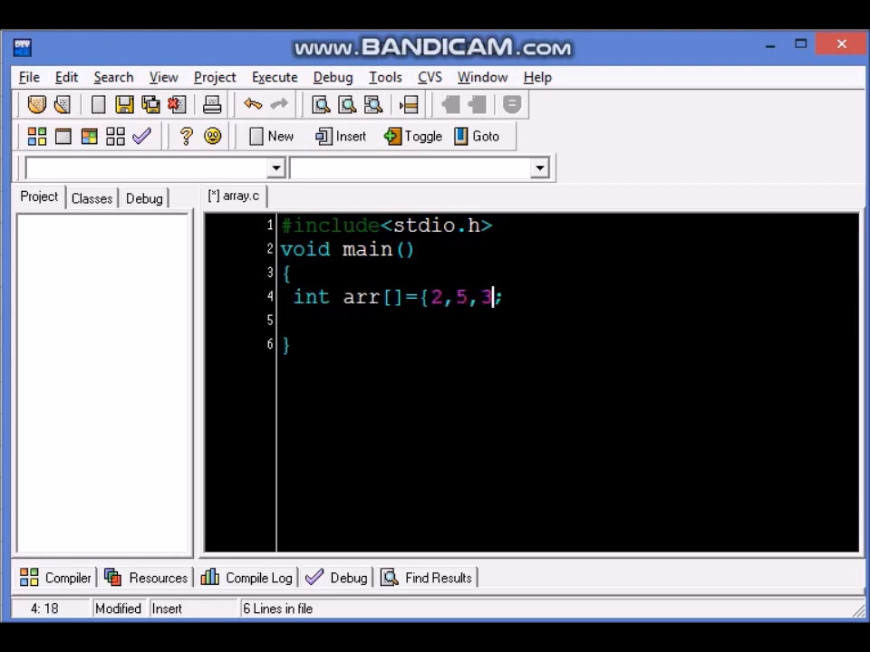
{"action": "type", "text": ",7,6,"}
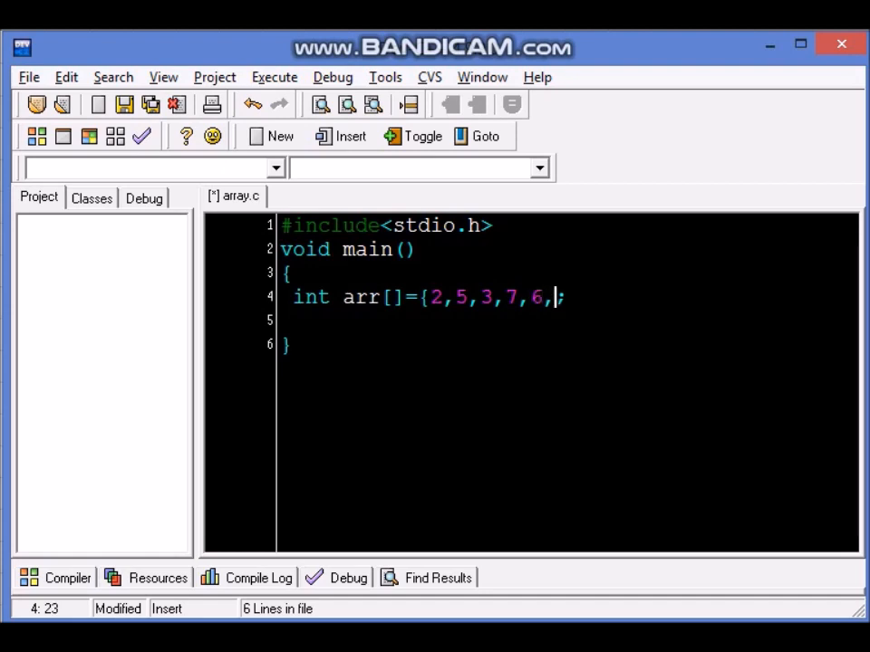
{"action": "type", "text": "1,9,"}
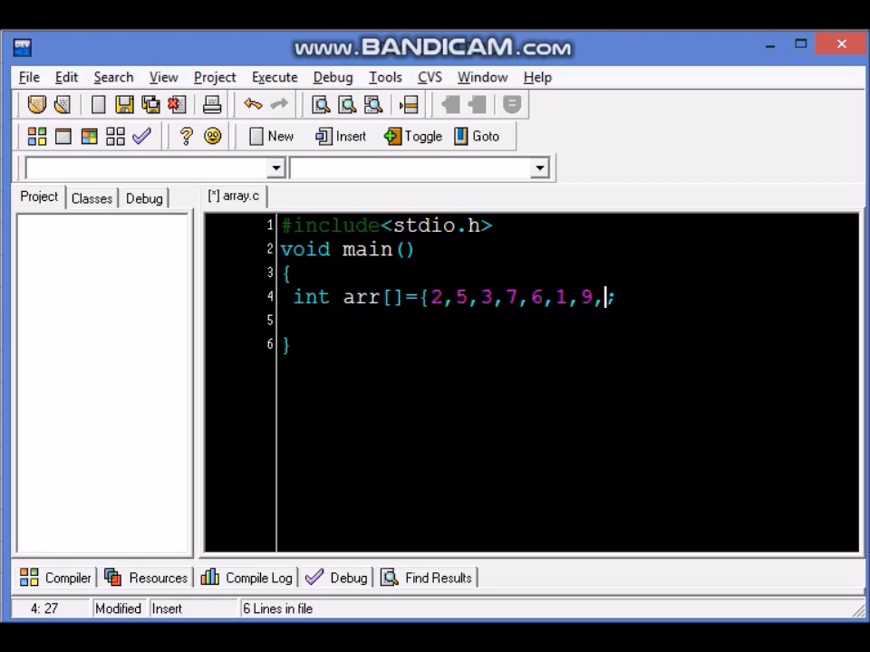
{"action": "type", "text": "3,"}
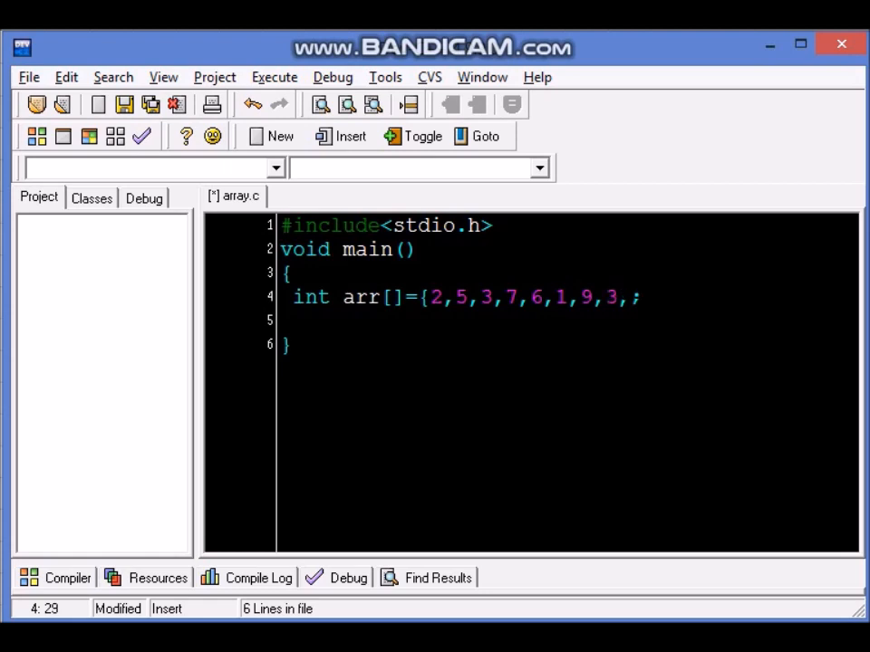
{"action": "type", "text": "4"}
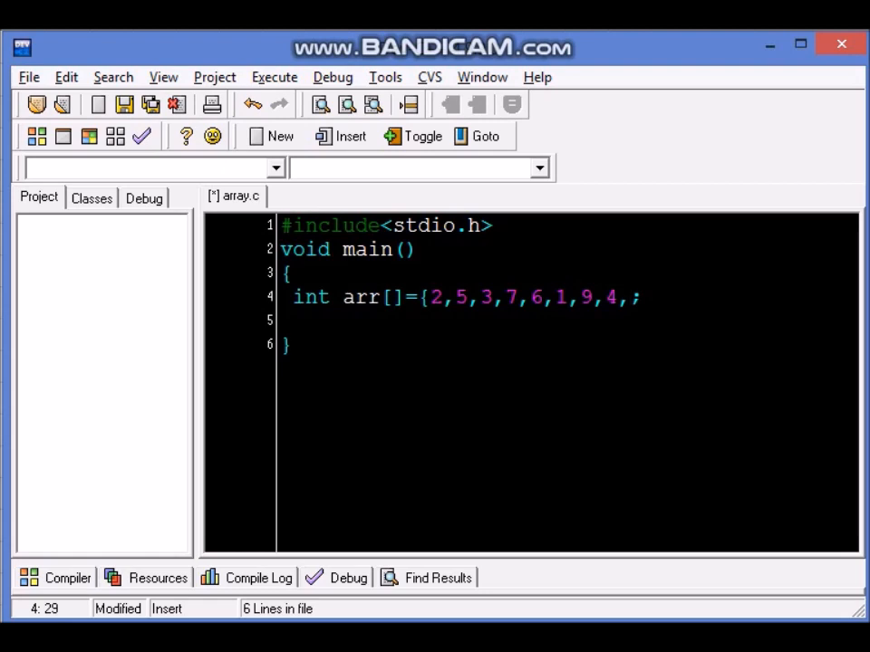
{"action": "type", "text": "0"}
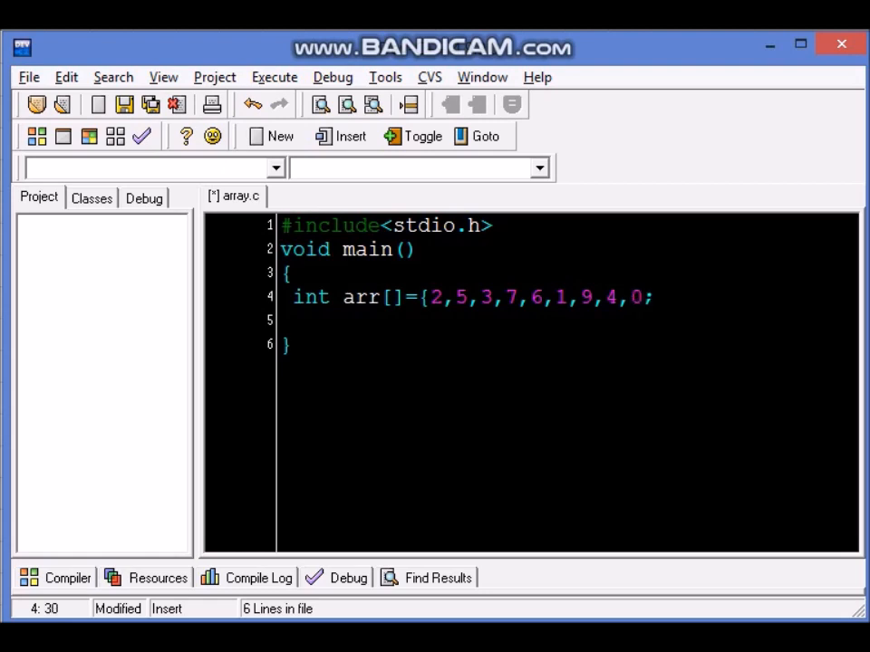
{"action": "type", "text": "}"}
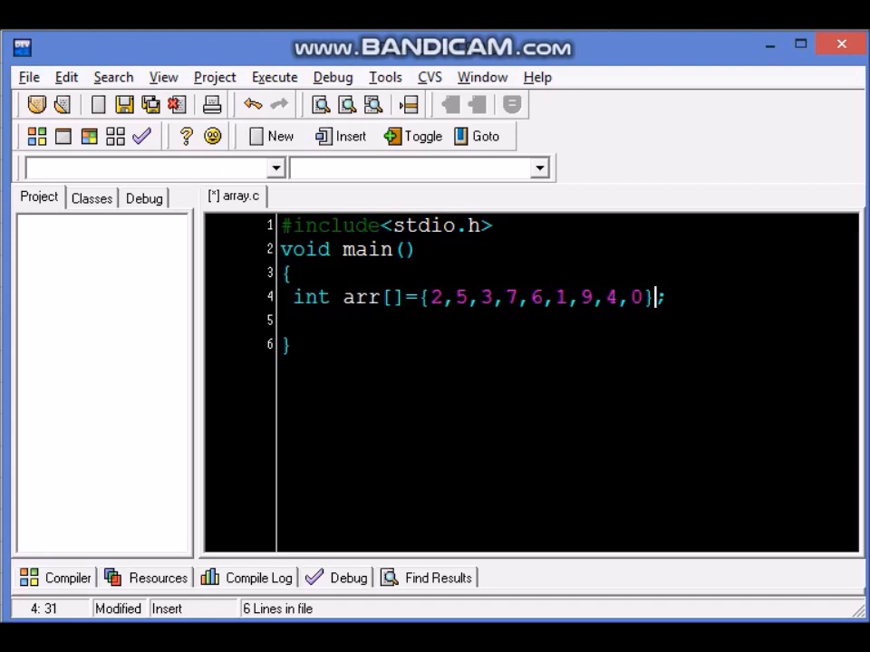
- Add for(i=0;i<9;i++) with an empty brace body below the array declaration
{"action": "key", "text": "enter"}
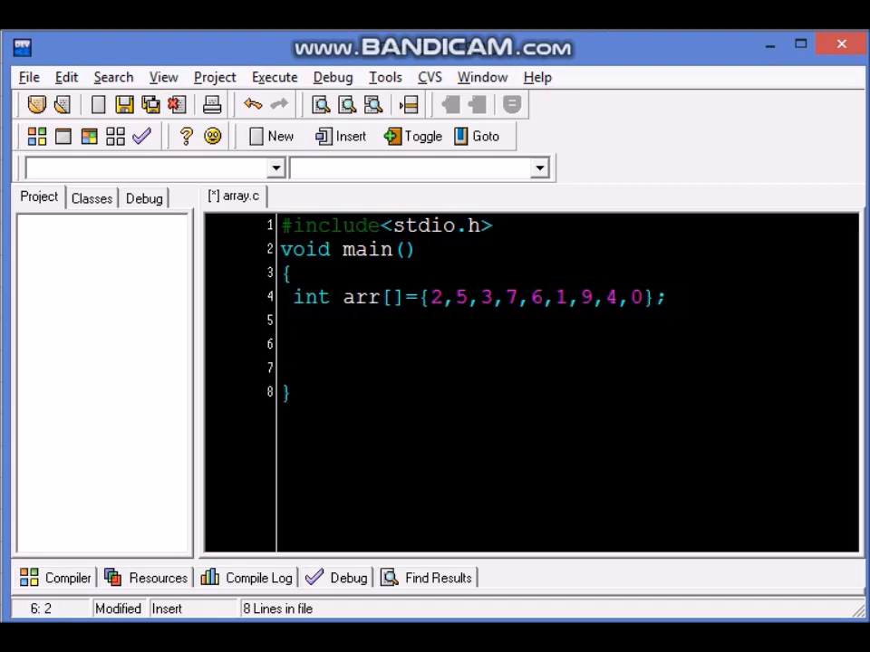
{"action": "type", "text": "for"}
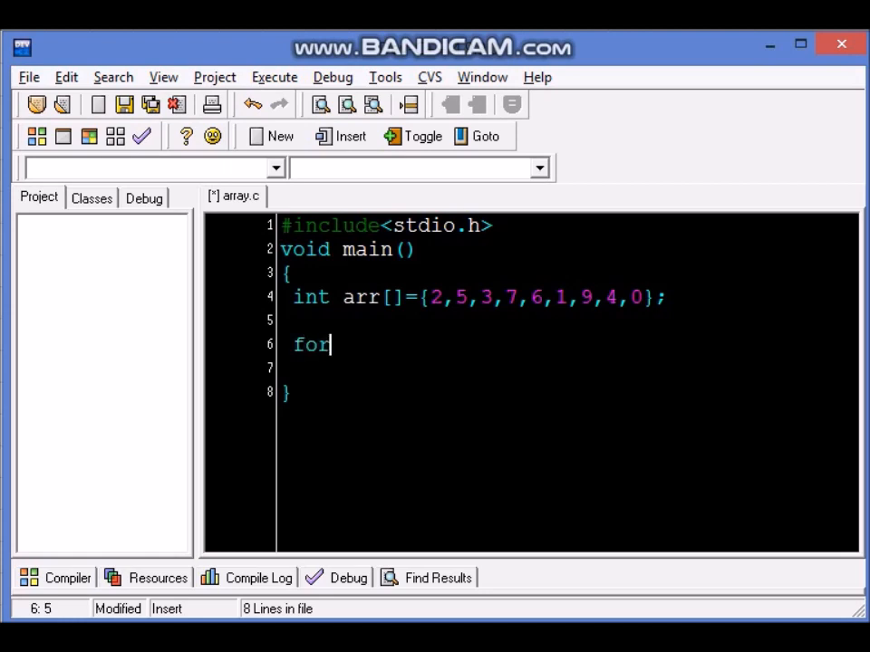
{"action": "type", "text": "(i=0"}
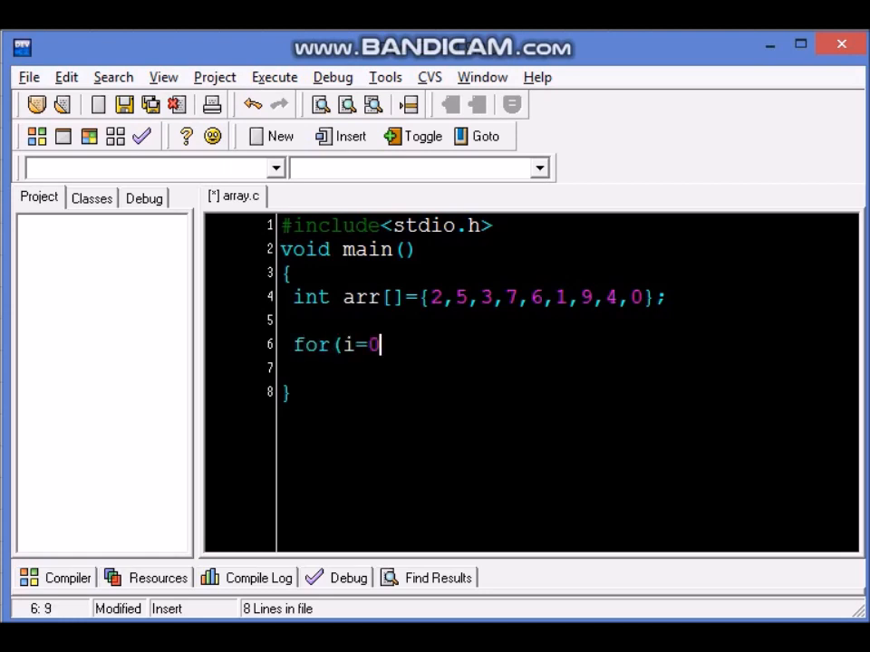
{"action": "type", "text": ";i<"}
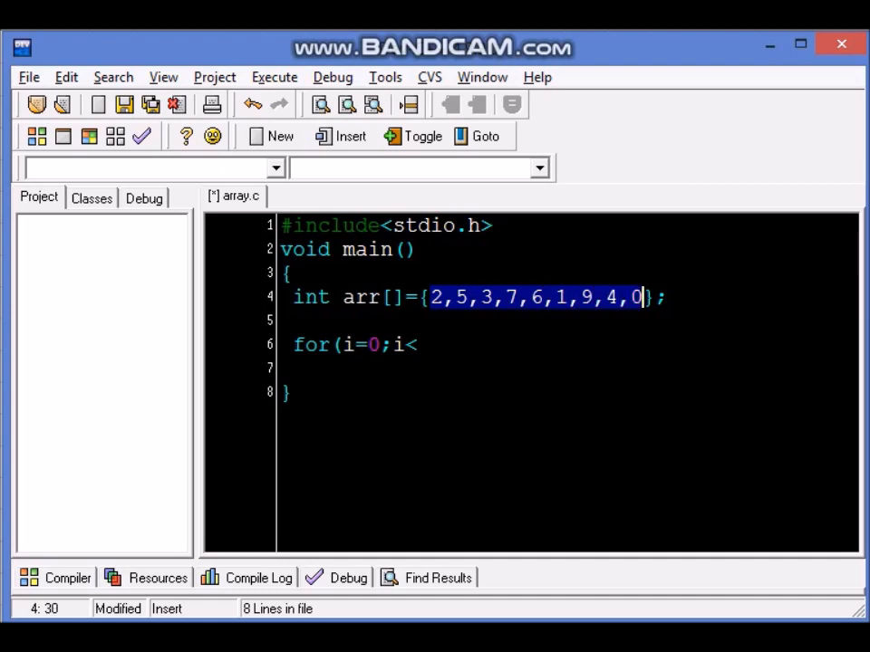
{"action": "left_click", "coordinate": [417, 344]}
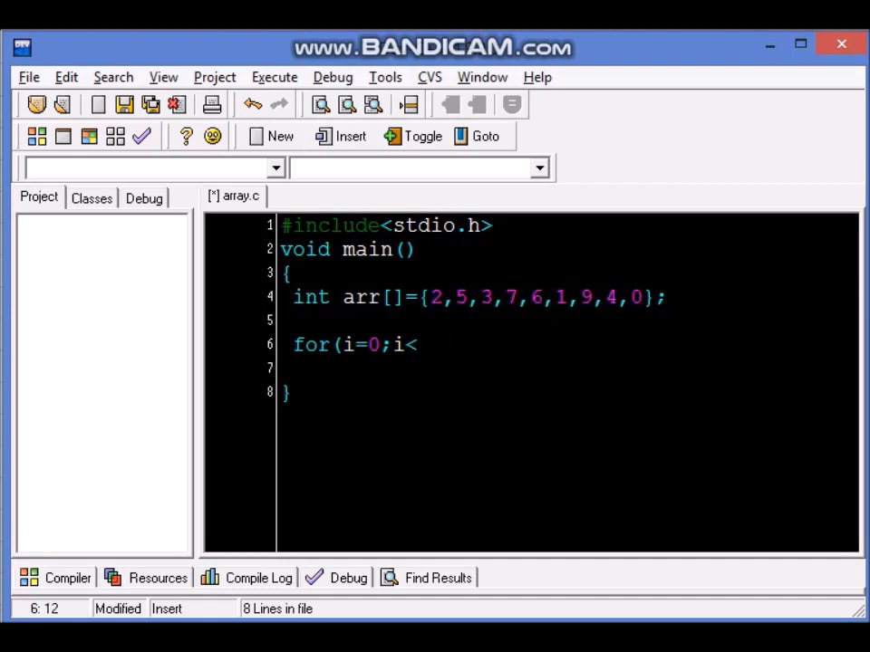
{"action": "type", "text": "9"}
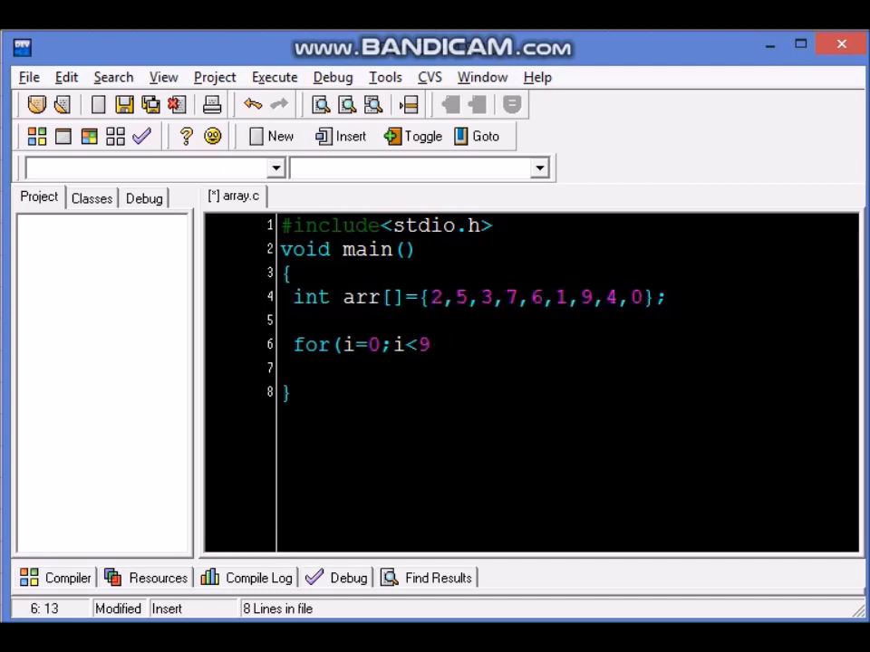
{"action": "type", "text": ";i"}
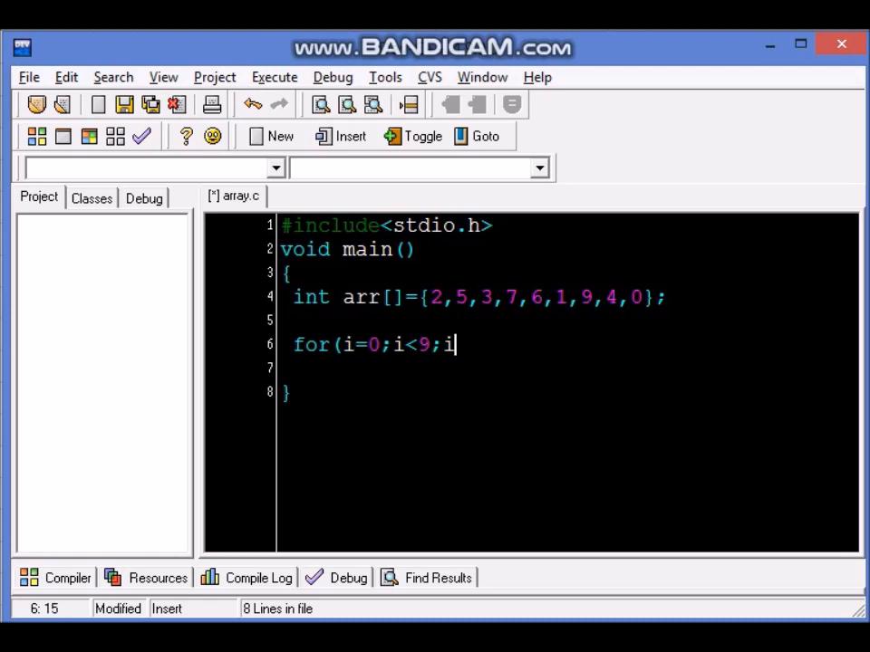
{"action": "type", "text": "++)"}
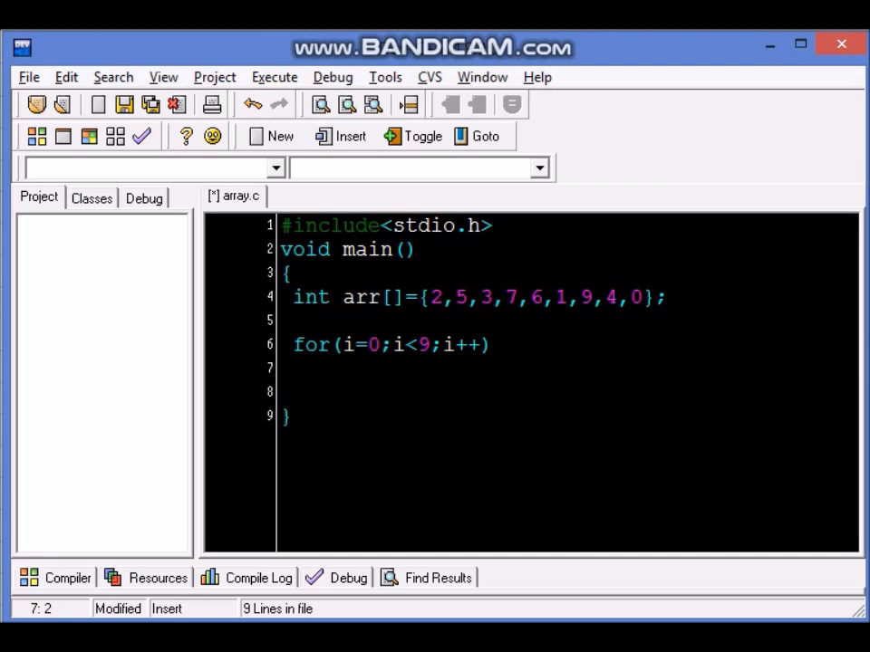
{"action": "type", "text": "{"}
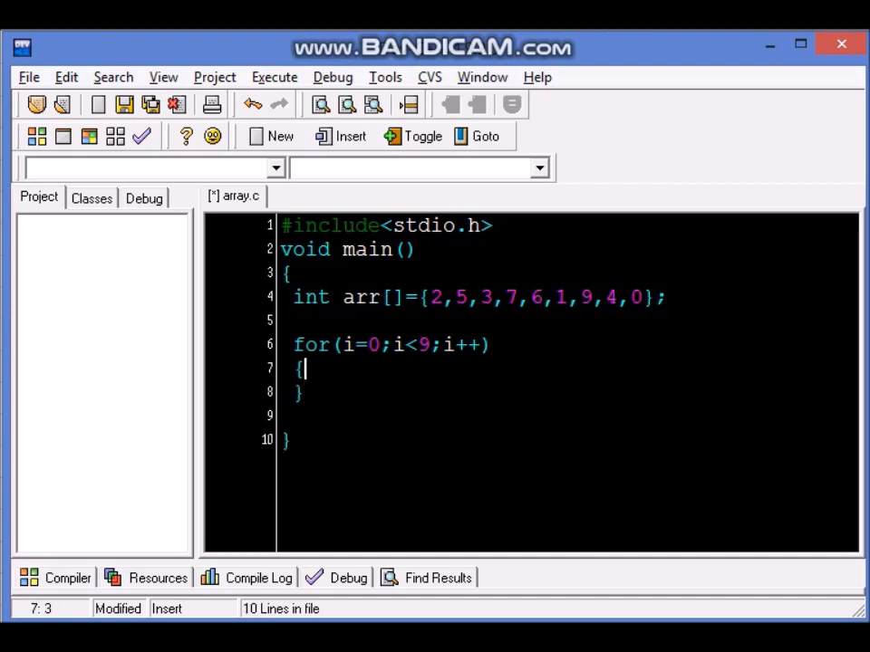
- Fill the loop body with printf("%d",arr[i]); to print each element
{"action": "key", "text": "enter"}
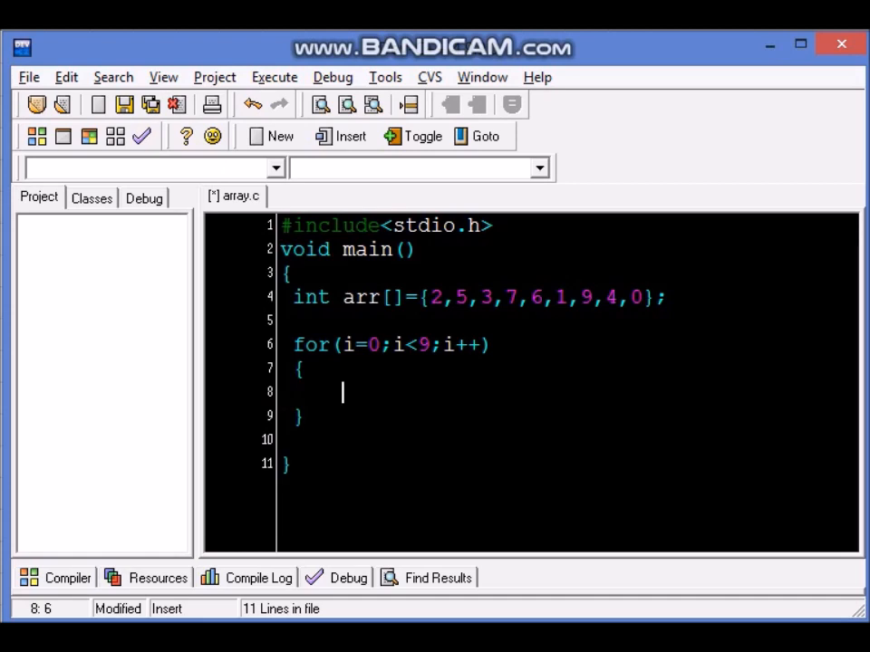
{"action": "type", "text": "arr"}
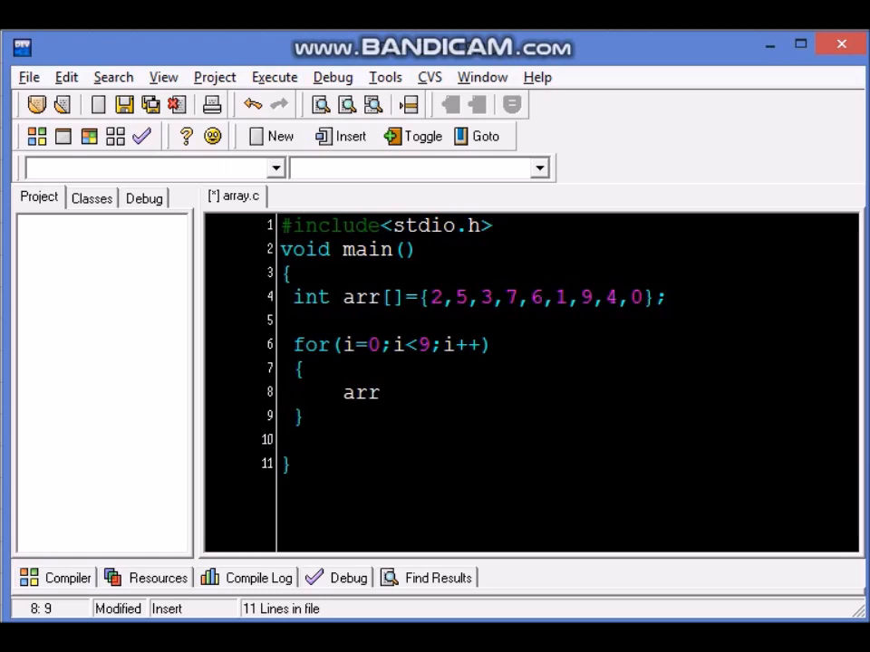
{"action": "type", "text": "[i"}
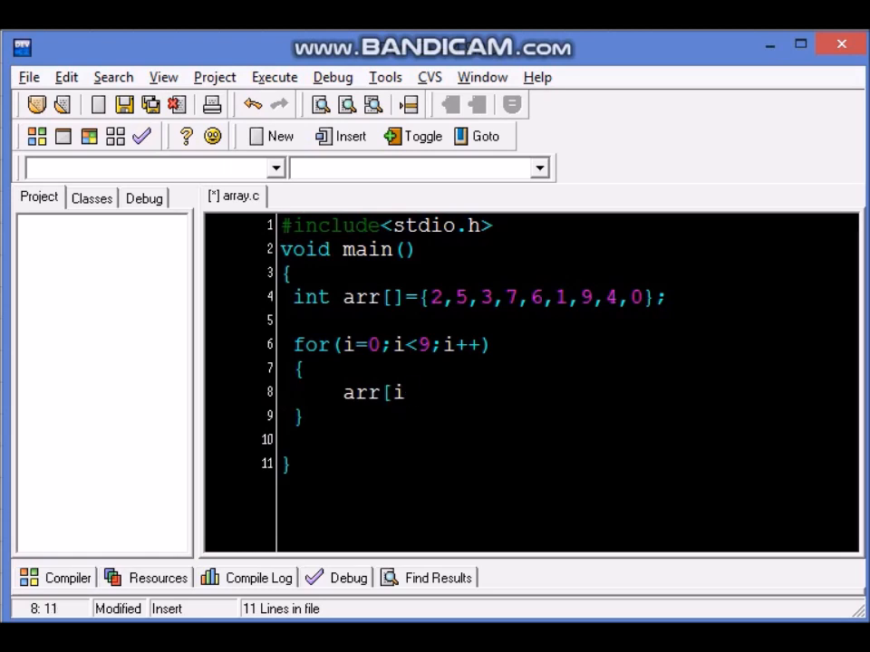
{"action": "type", "text": "]"}
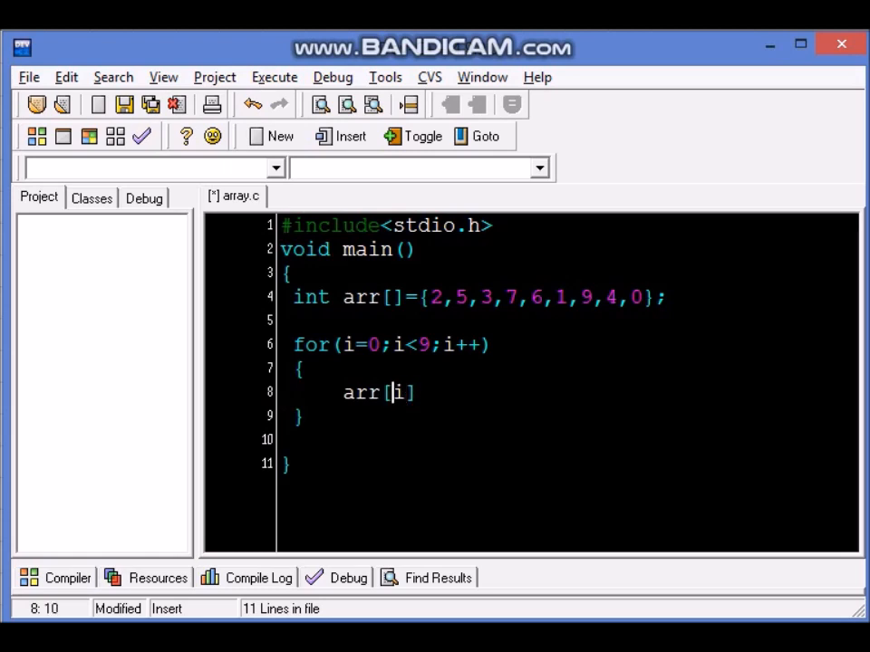
{"action": "type", "text": "printf("}
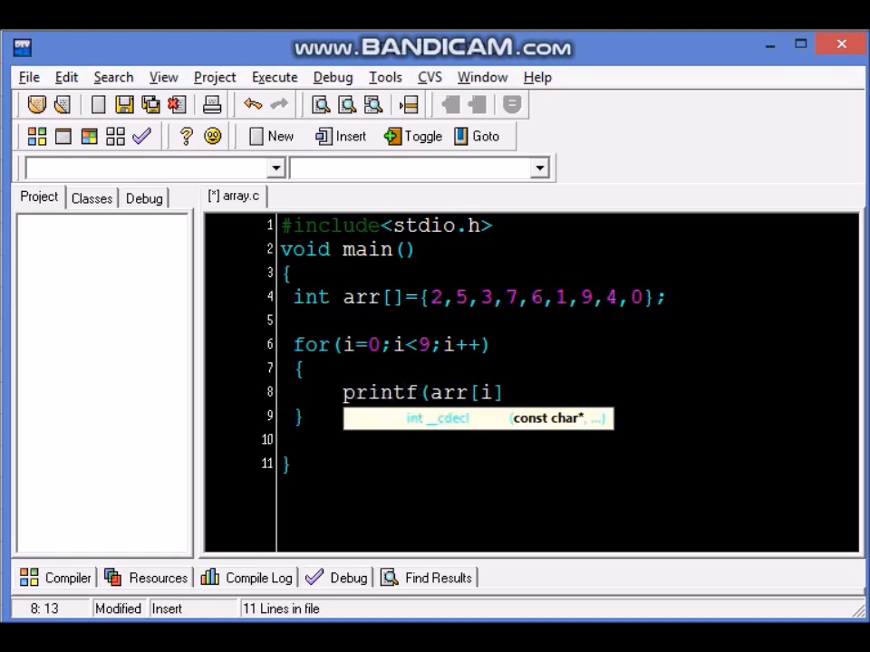
{"action": "type", "text": "\"%d"}
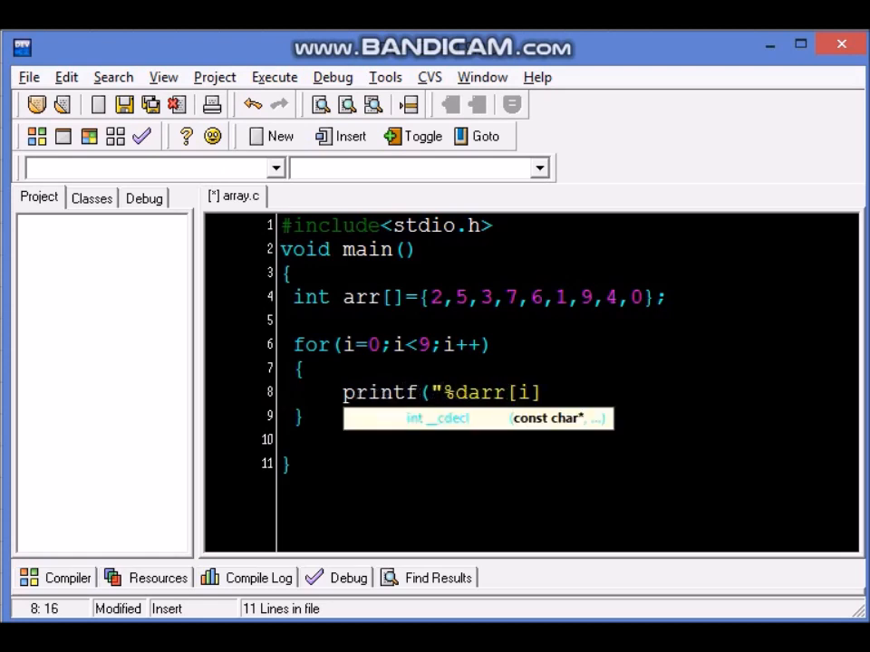
{"action": "type", "text": "\","}
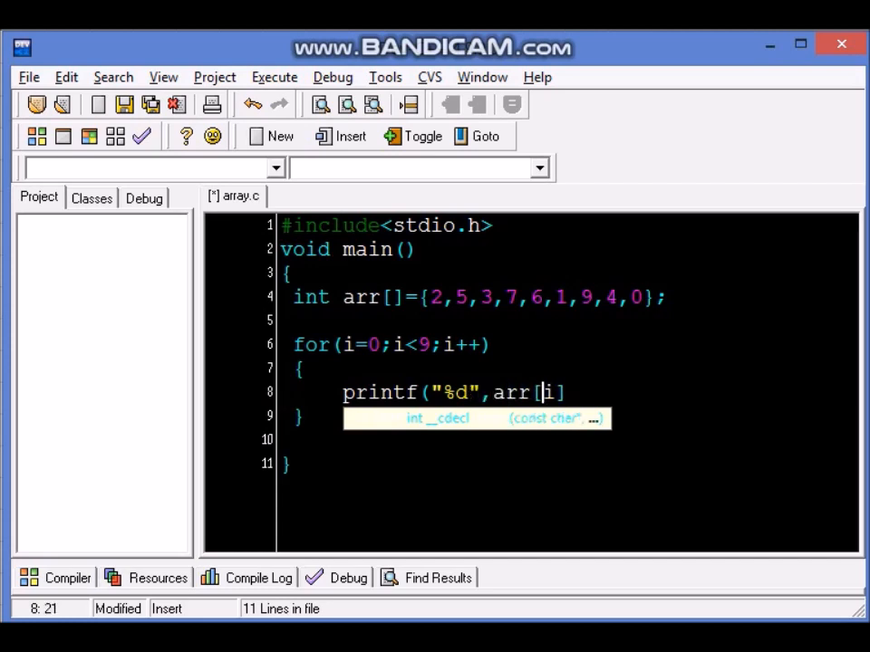
{"action": "type", "text": ");"}
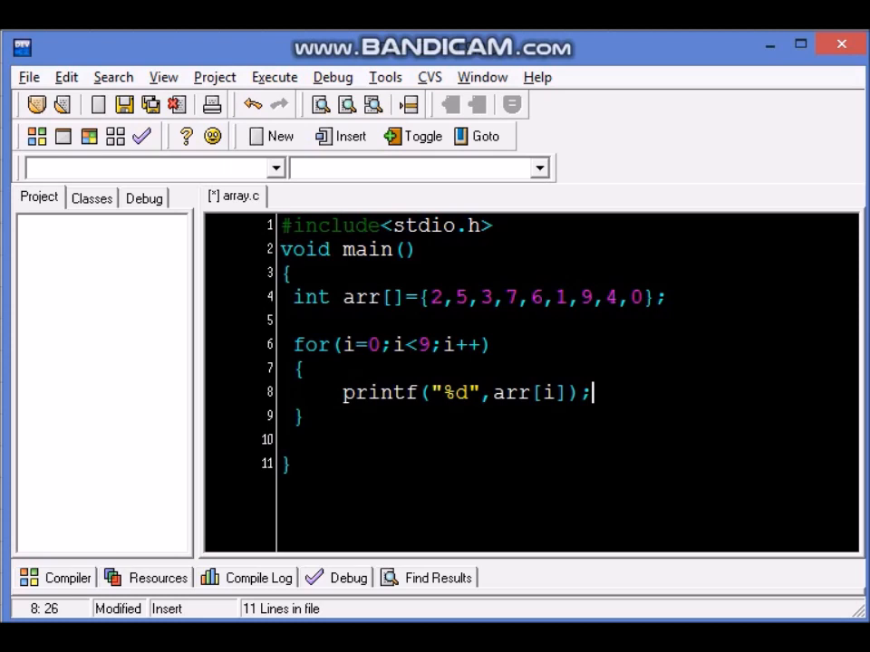
{"action": "left_click", "coordinate": [486, 394]}
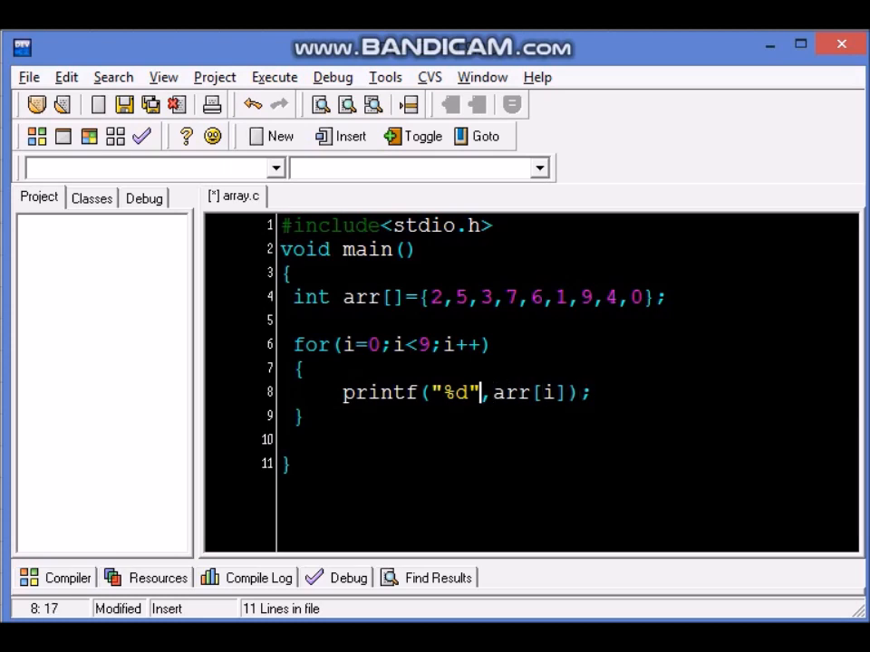
- Add a space after %d, append getchar(); after the loop, and compile array.c
{"action": "type", "text": "\" \""}
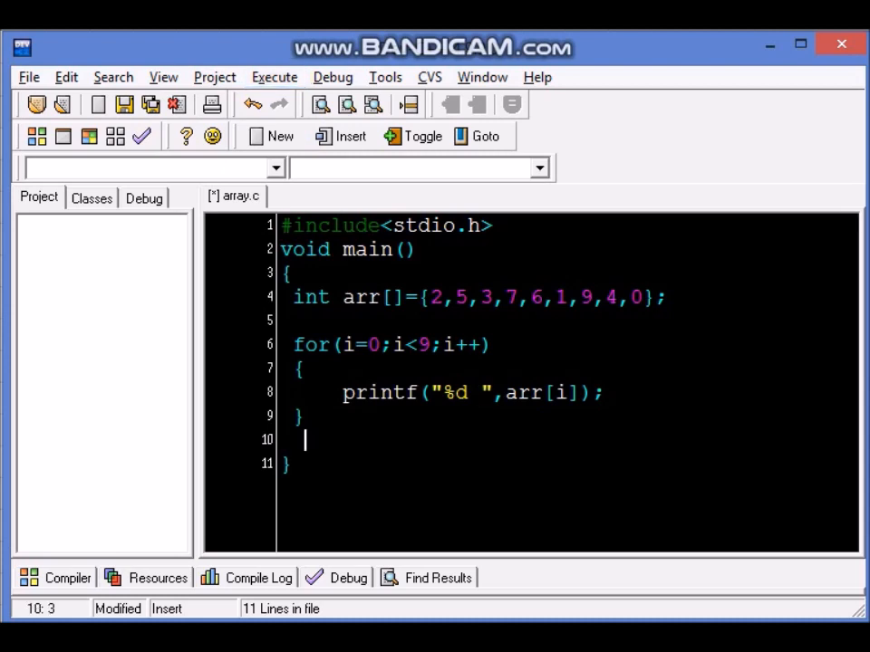
{"action": "type", "text": "getchar"}
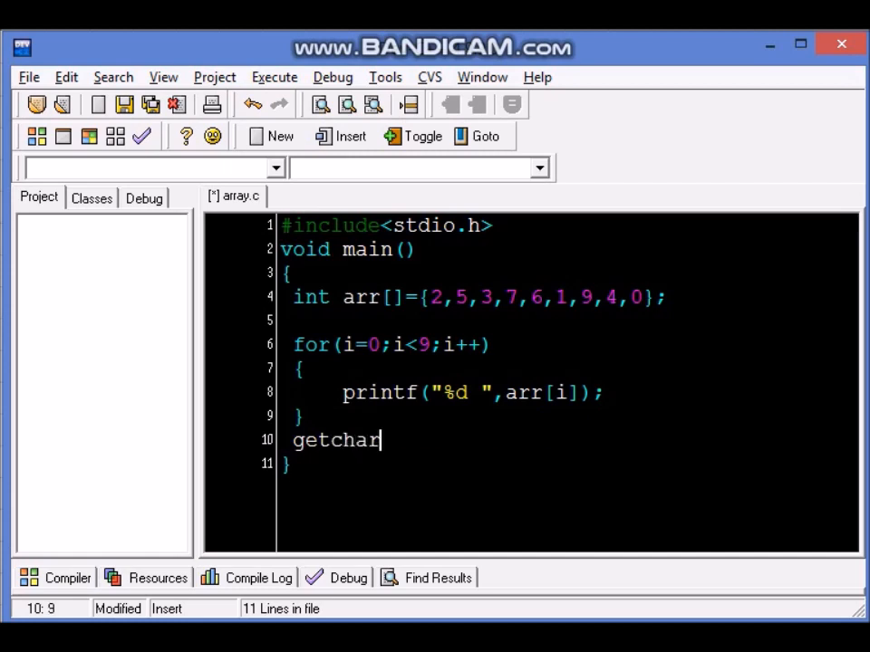
{"action": "type", "text": "();"}
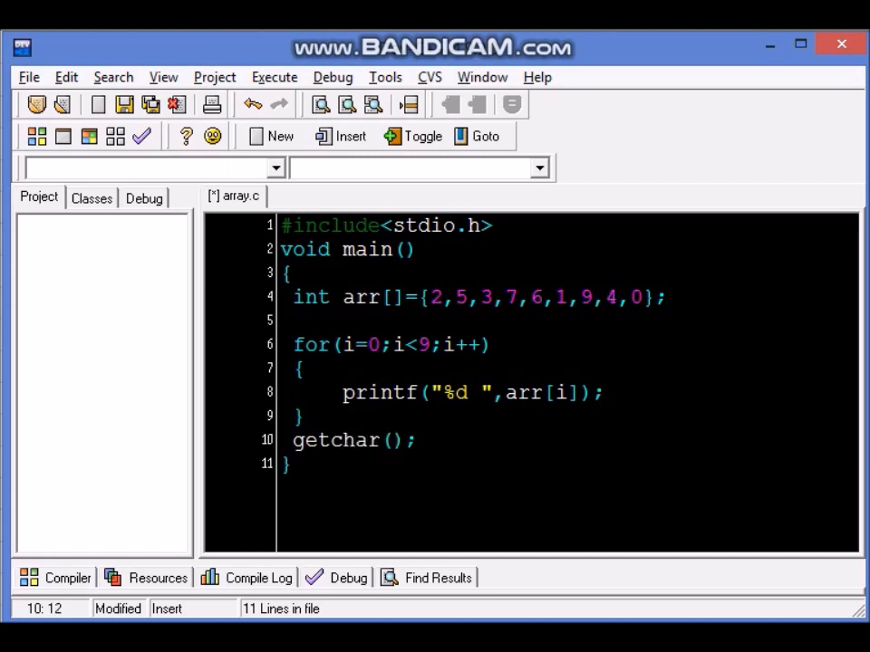
{"action": "left_click", "coordinate": [275, 76]}
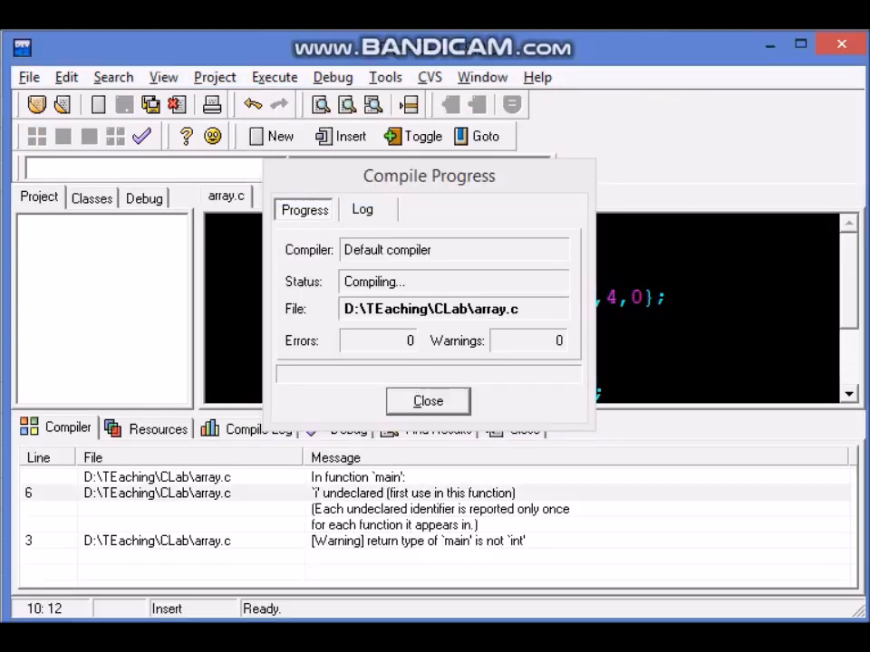
- Declare int i; at the top of main and recompile to clear the undeclared-i error
{"action": "left_click", "coordinate": [428, 400]}
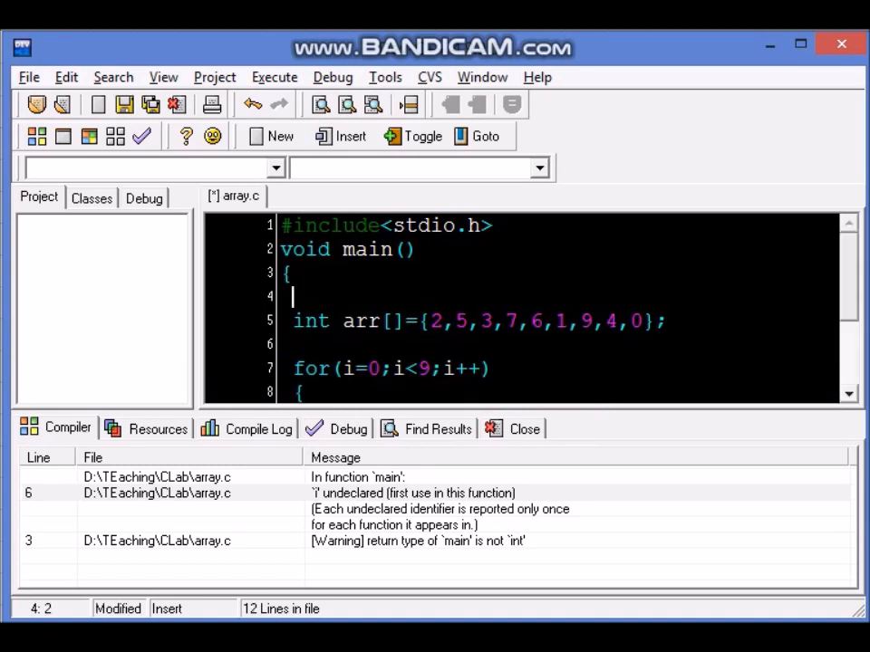
{"action": "type", "text": "i"}
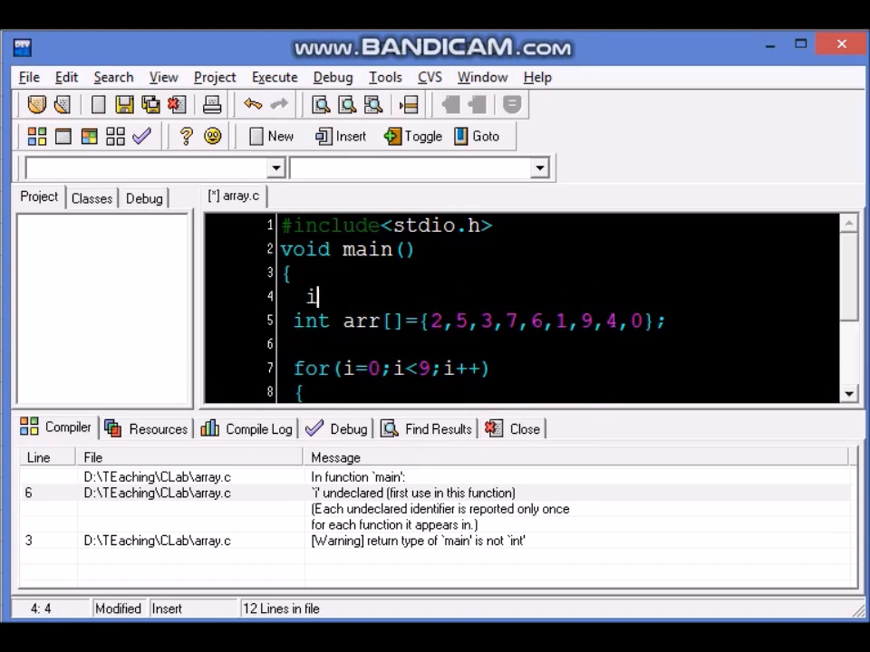
{"action": "type", "text": "nt i;"}
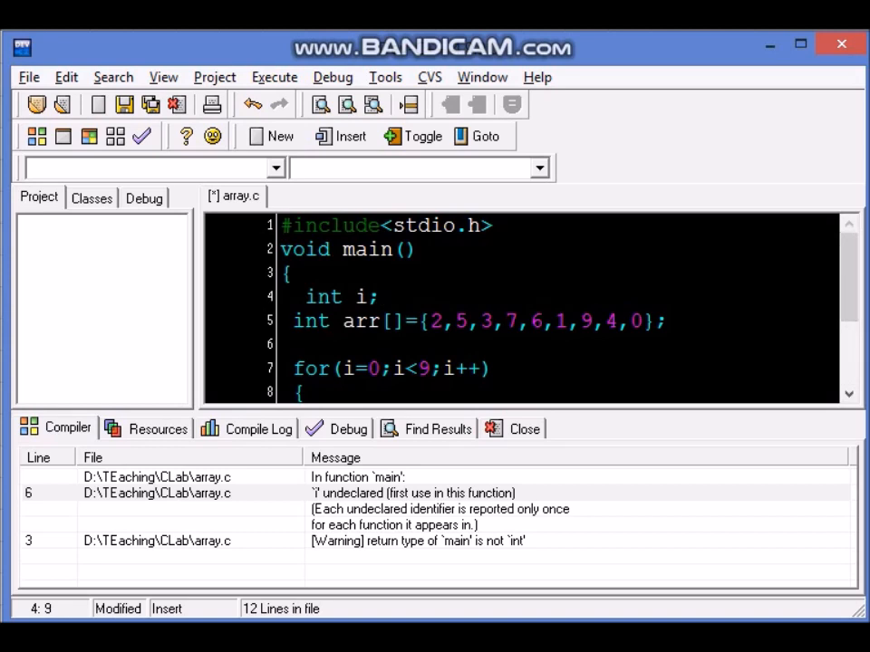
{"action": "left_click", "coordinate": [274, 76]}
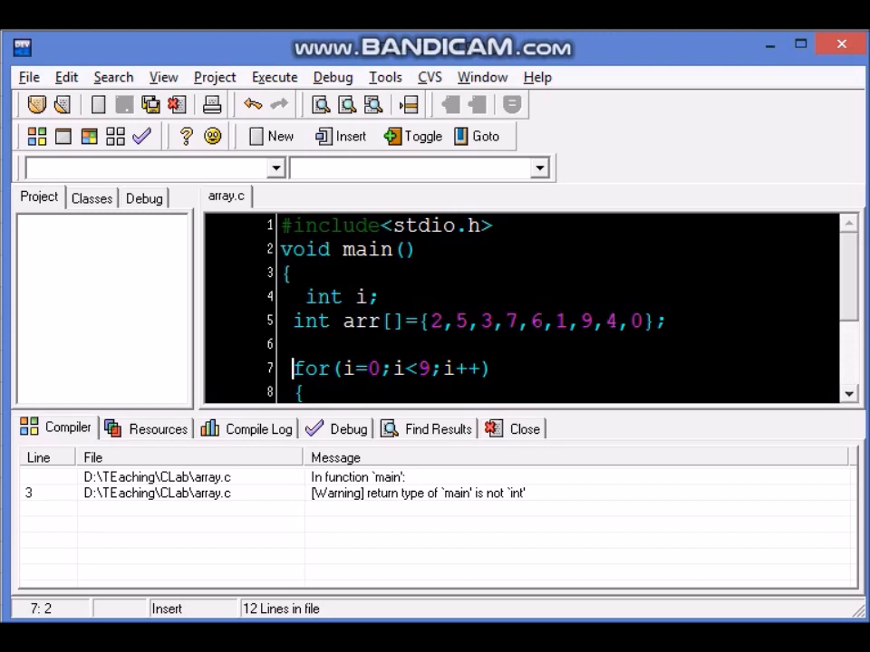
- Label the print loop with a //Display comment above it
{"action": "type", "text": "//"}
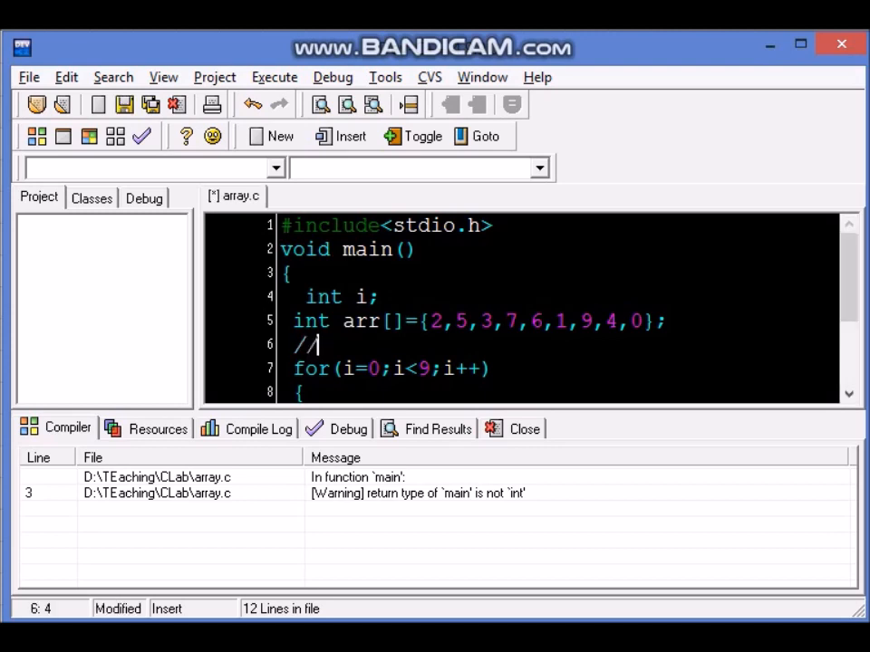
{"action": "type", "text": "Display"}
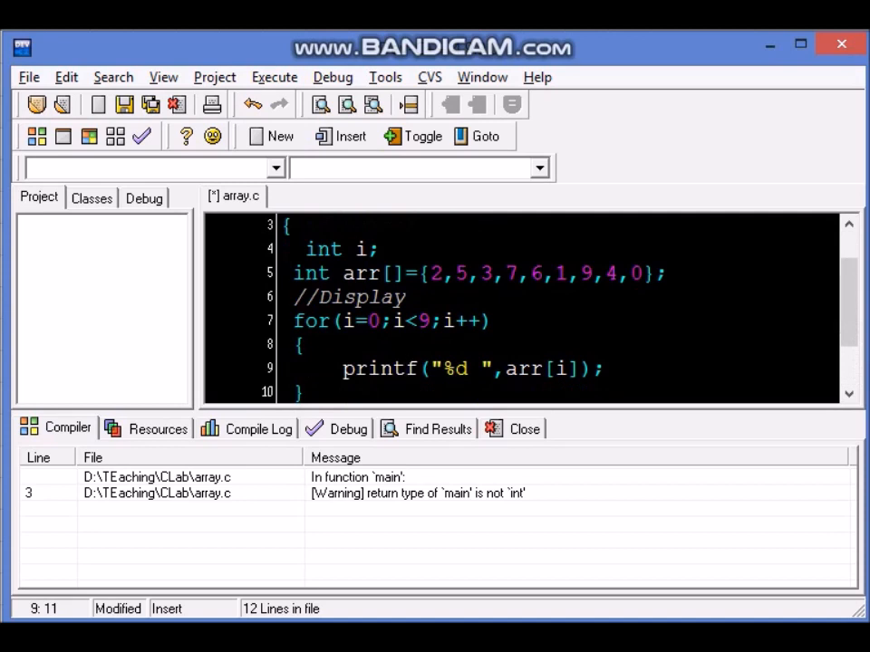
{"action": "left_click", "coordinate": [406, 370]}
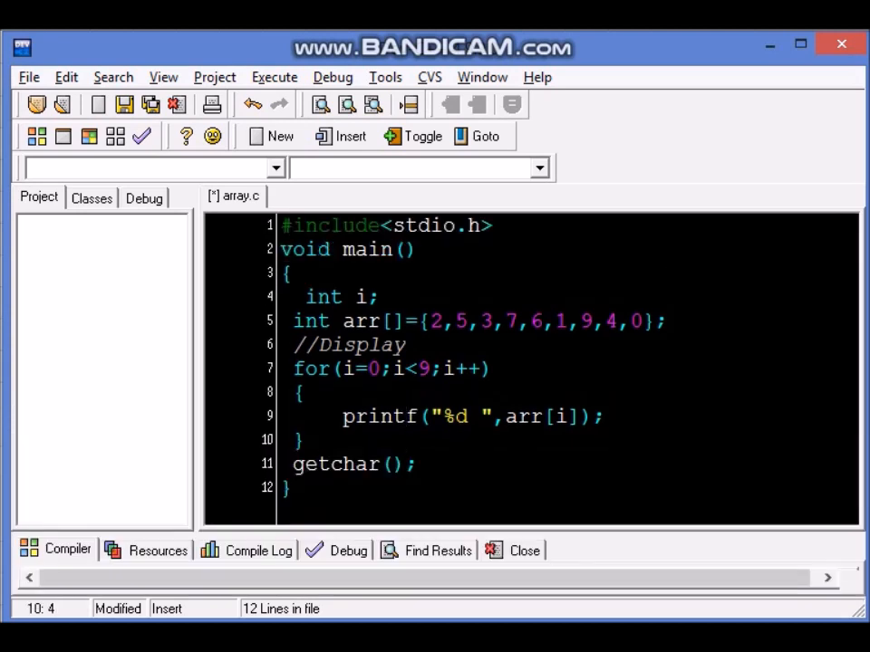
- Add the statement arr[4]=66; after the loop, before getchar()
{"action": "left_click", "coordinate": [312, 440]}
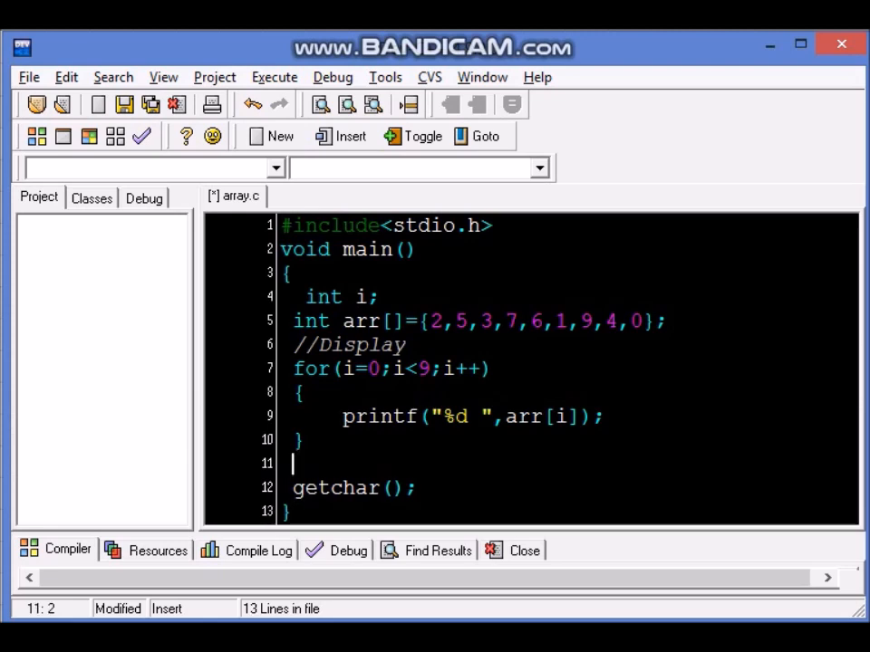
{"action": "type", "text": "ar"}
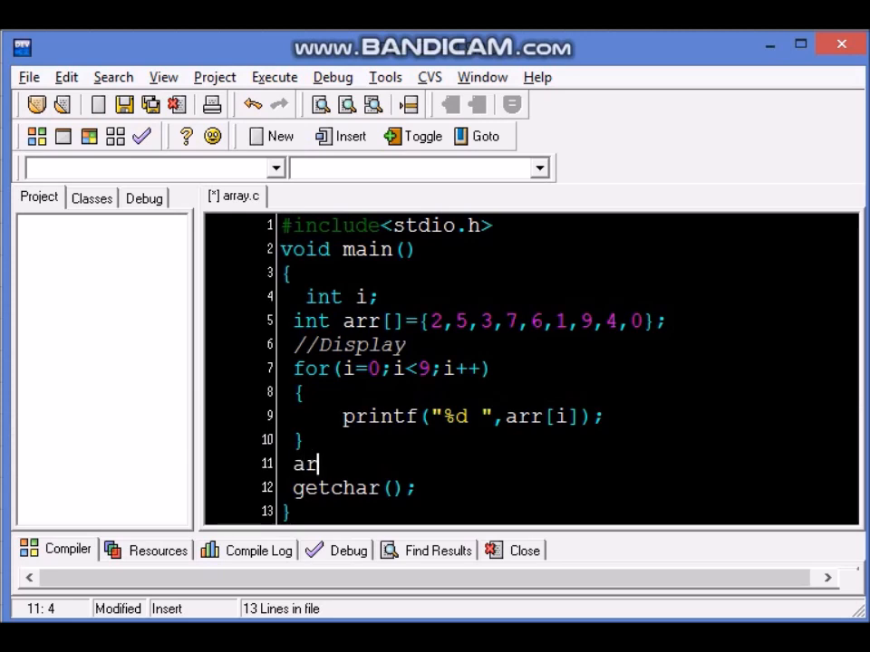
{"action": "type", "text": "r["}
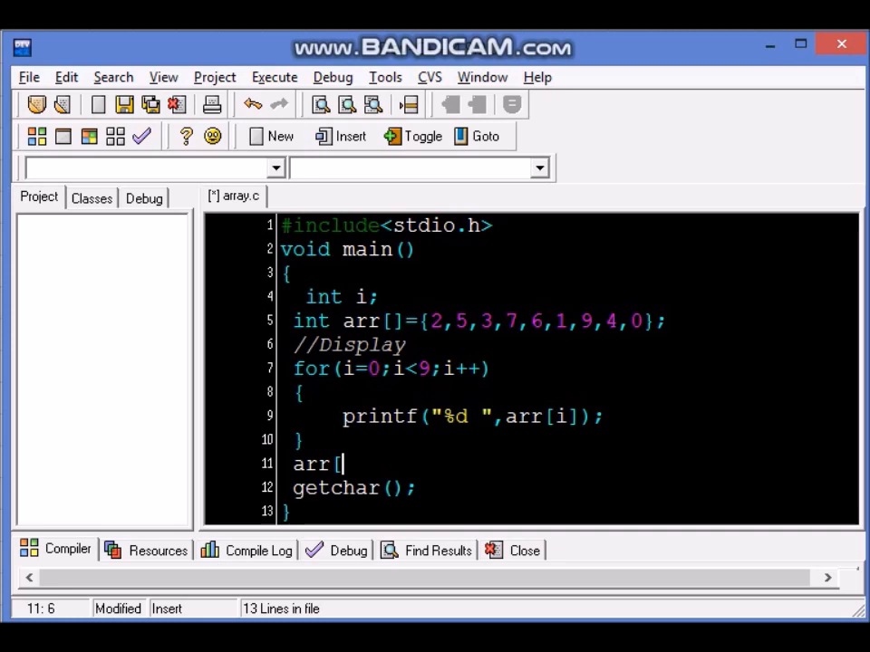
{"action": "type", "text": "4"}
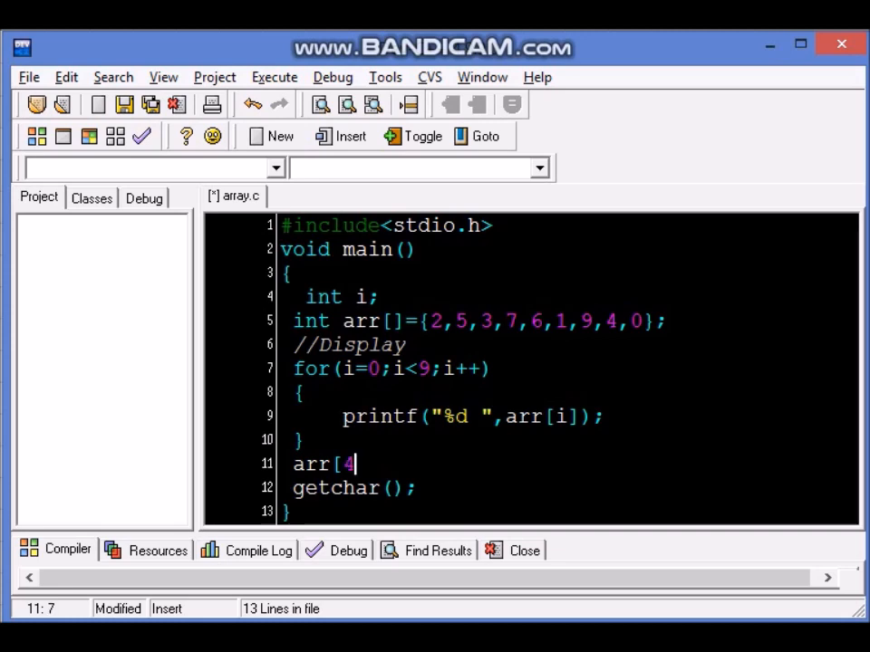
{"action": "type", "text": "]"}
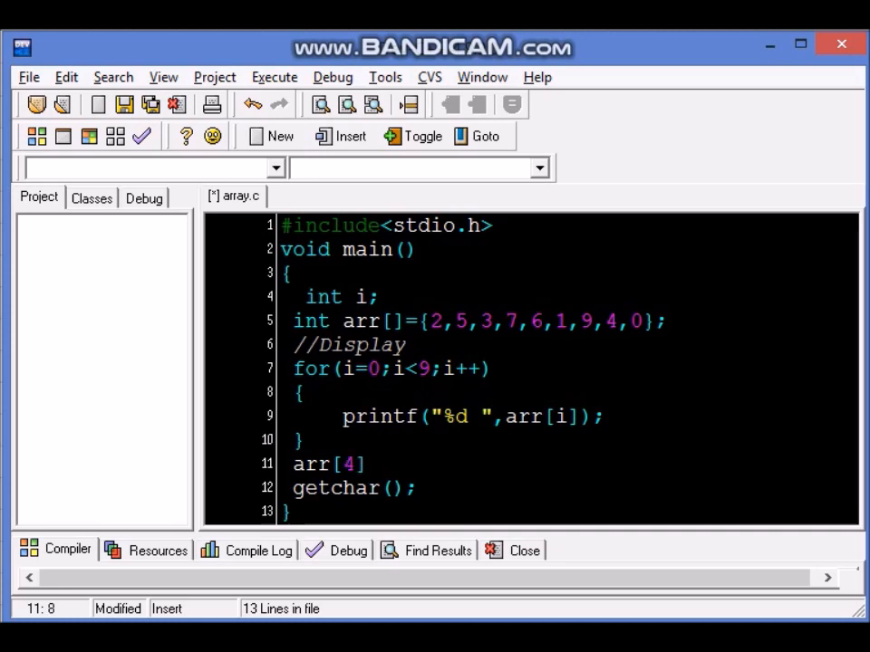
{"action": "type", "text": "=6"}
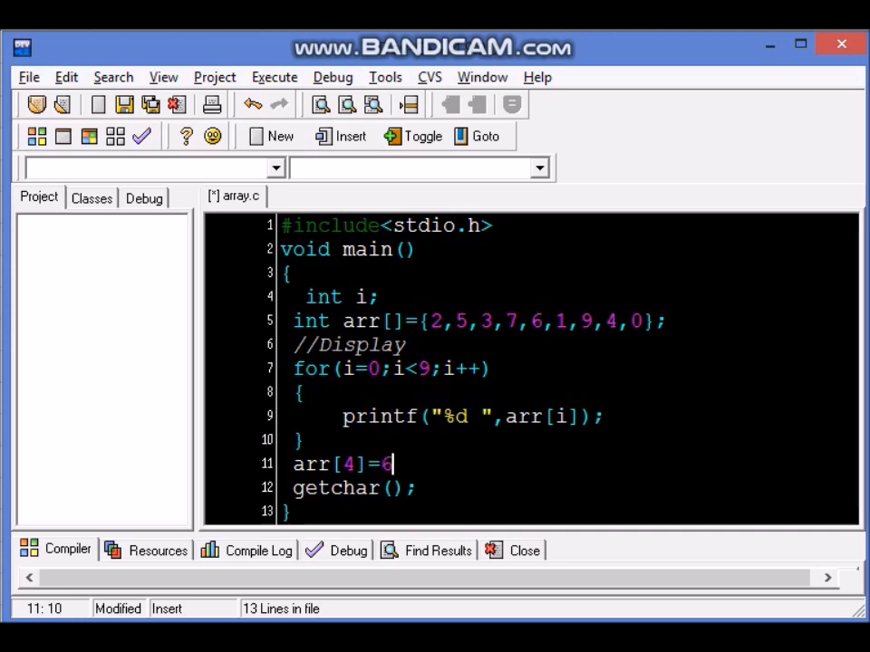
{"action": "type", "text": "6;"}
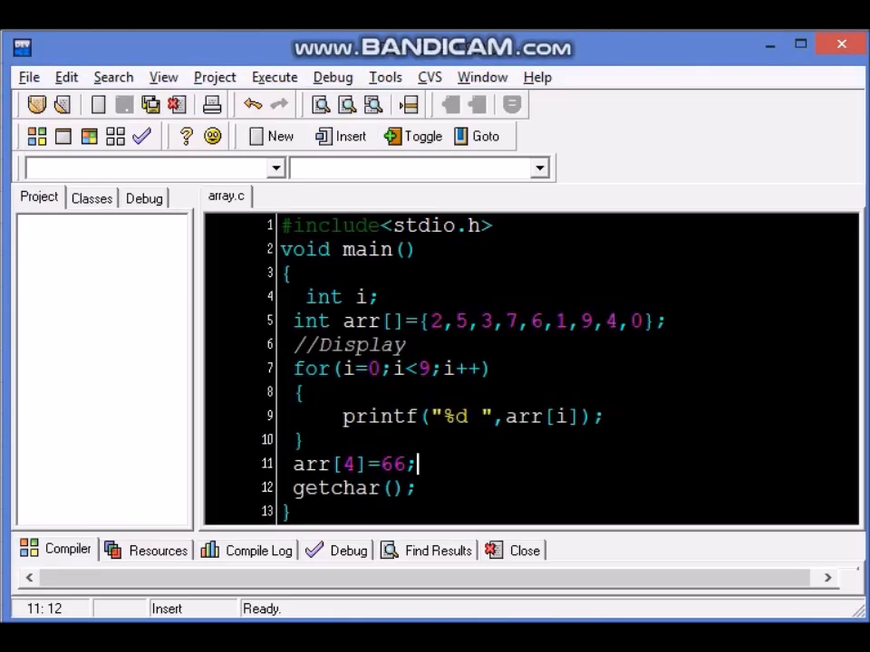
- Repeat the //Display loop after arr[4]=66;, add printf("\n"); before it, and save
{"action": "left_click_drag", "start_coordinate": [293, 344], "coordinate": [309, 440]}
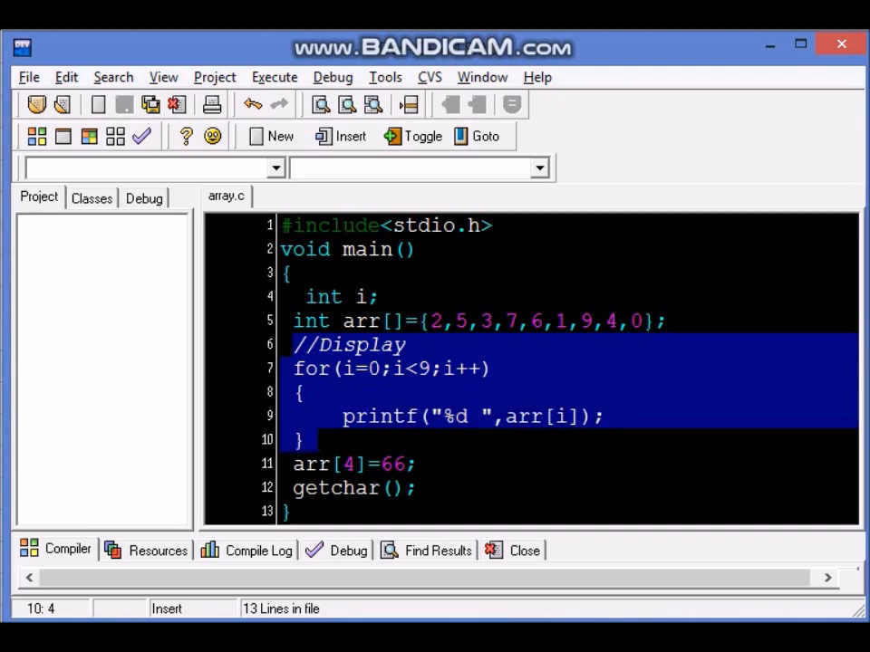
{"action": "left_click", "coordinate": [333, 464]}
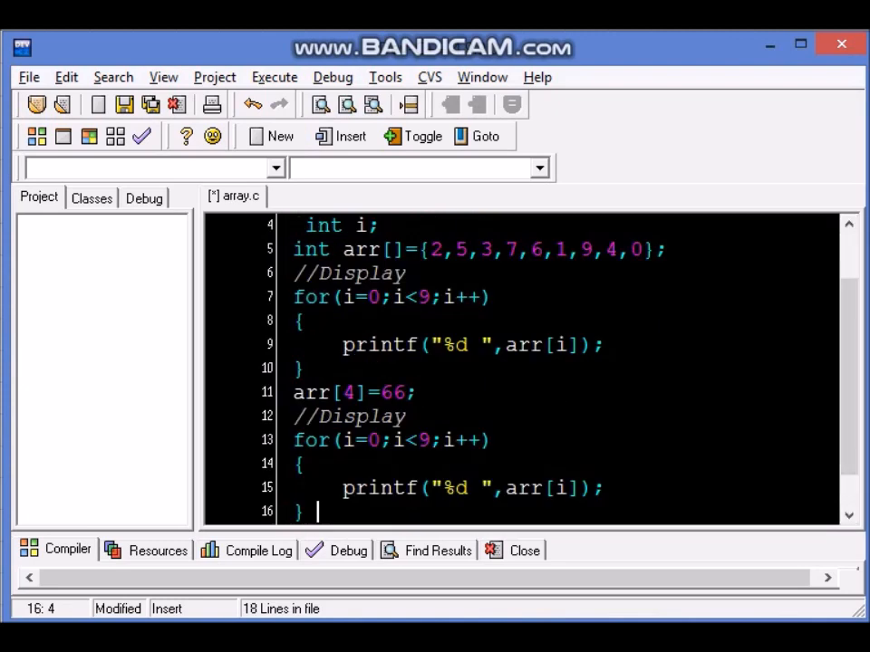
{"action": "type", "text": "getchar();"}
{"action": "type", "text": "printf("}
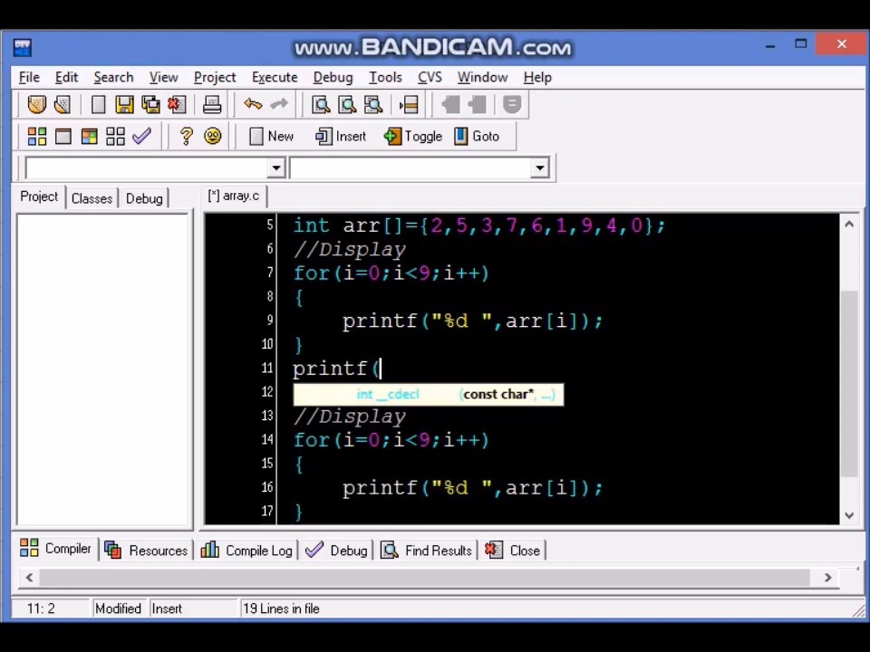
{"action": "type", "text": "\"\\n\");"}
{"action": "left_click", "coordinate": [563, 393]}
{"action": "type", "text": "arr[4]=66;"}
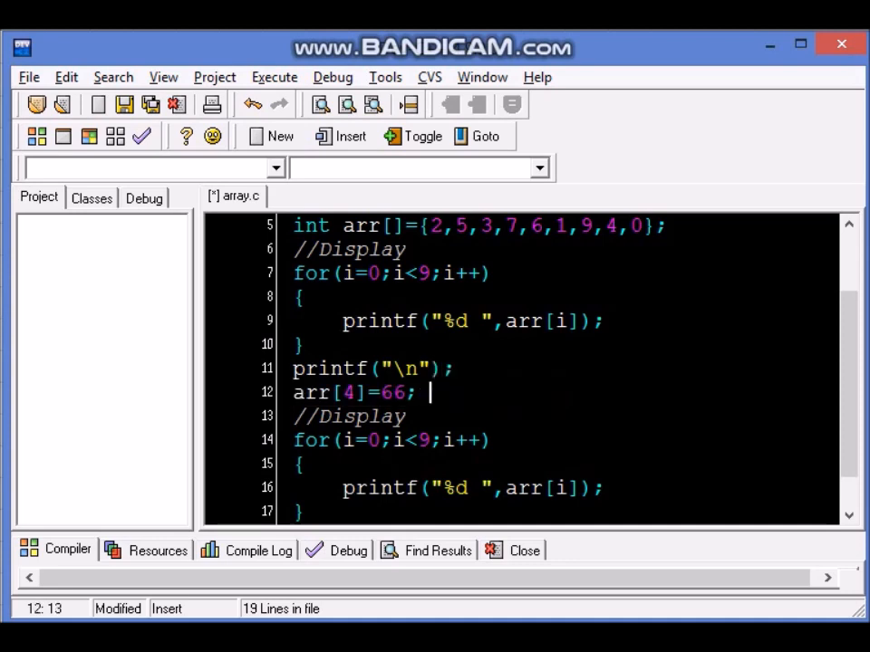
{"action": "key", "text": "ctrl+s"}
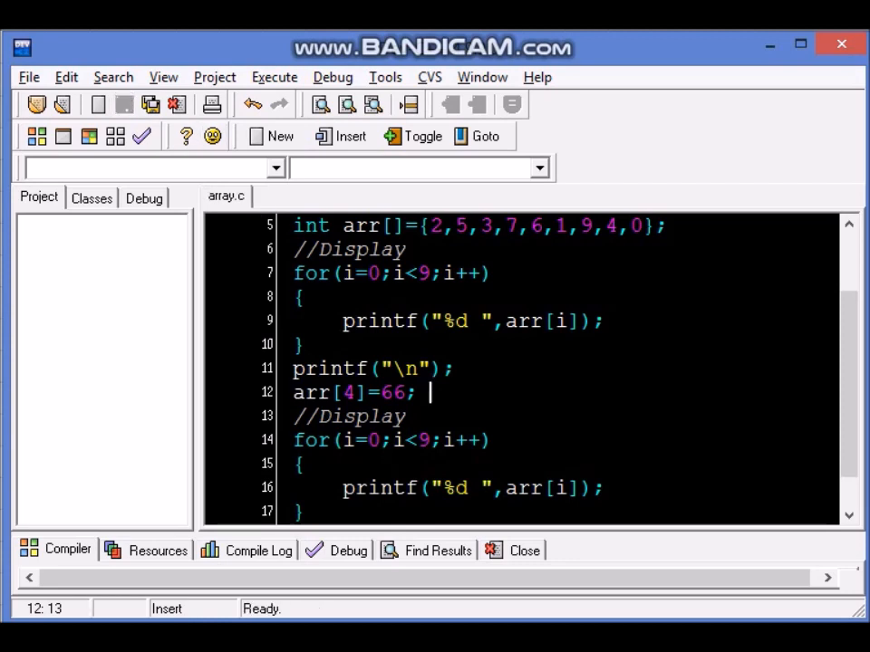
{"action": "left_click", "coordinate": [274, 76]}
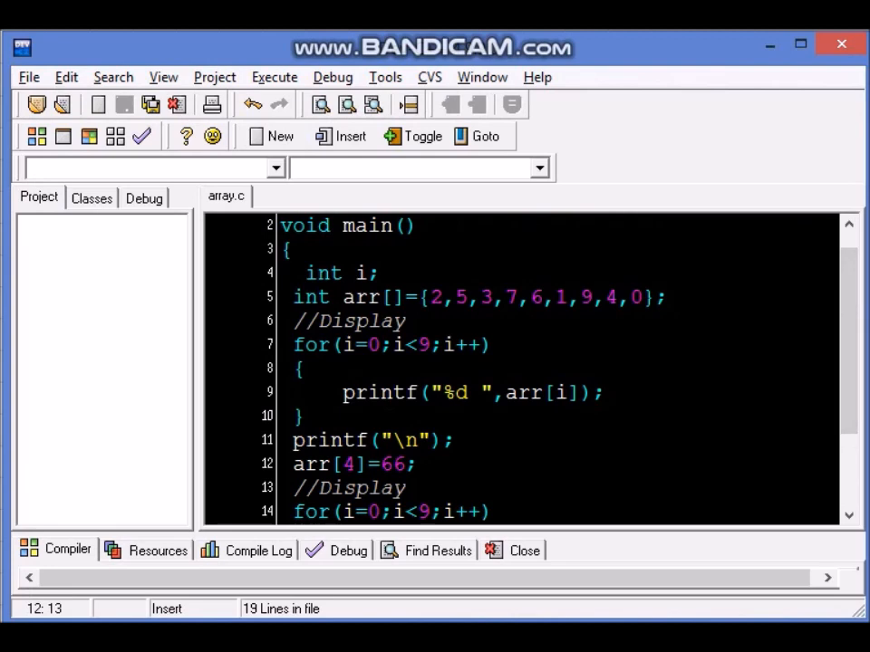
{"action": "left_click_drag", "start_coordinate": [294, 297], "coordinate": [536, 297]}
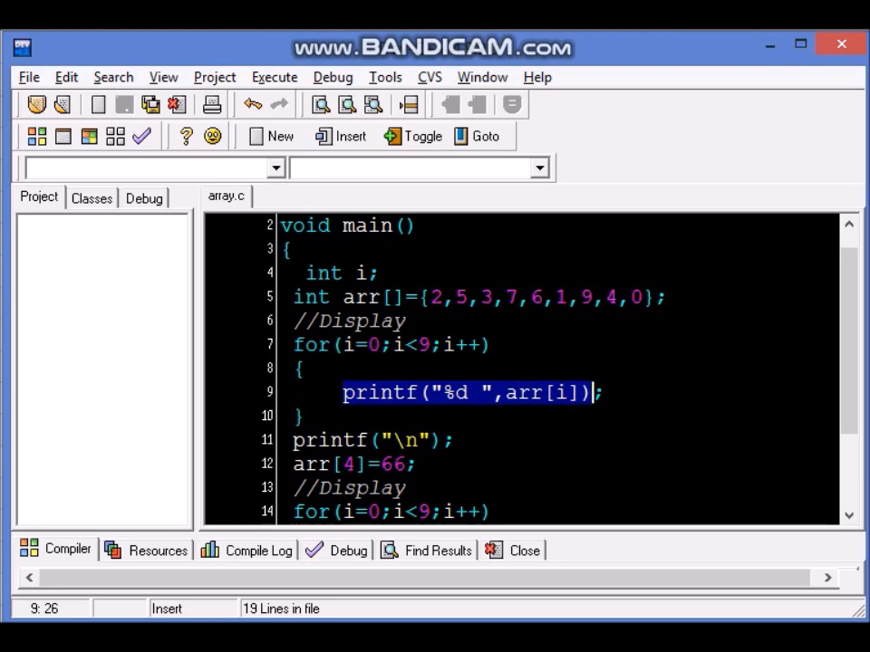
{"action": "left_click", "coordinate": [408, 440]}
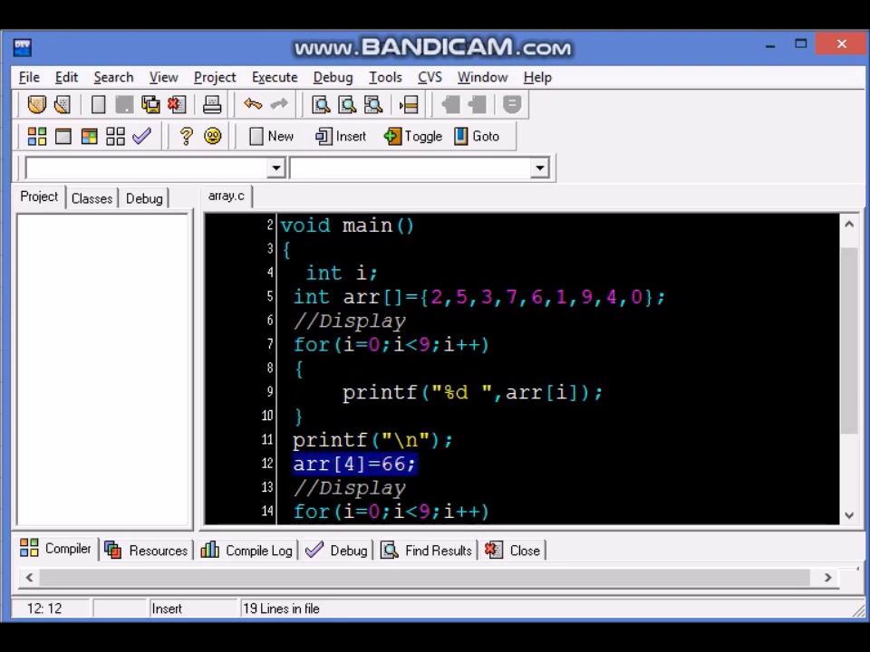
{"action": "left_click", "coordinate": [420, 464]}
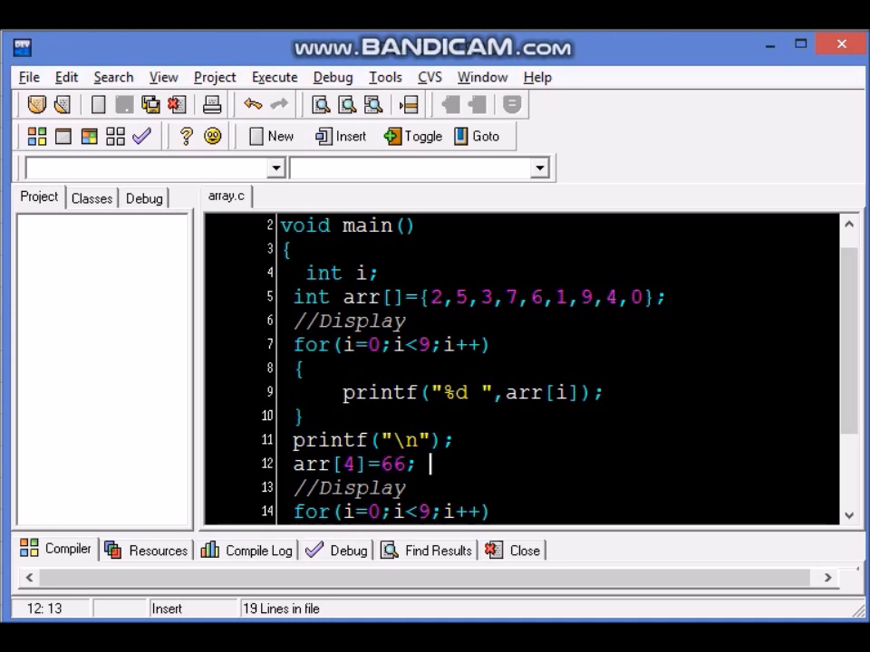